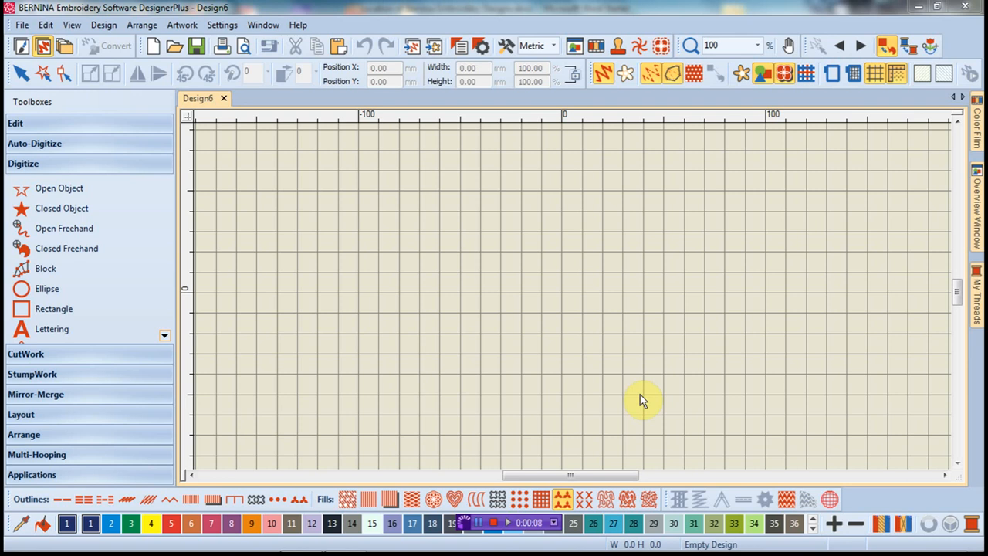
mouse_move(215, 170)
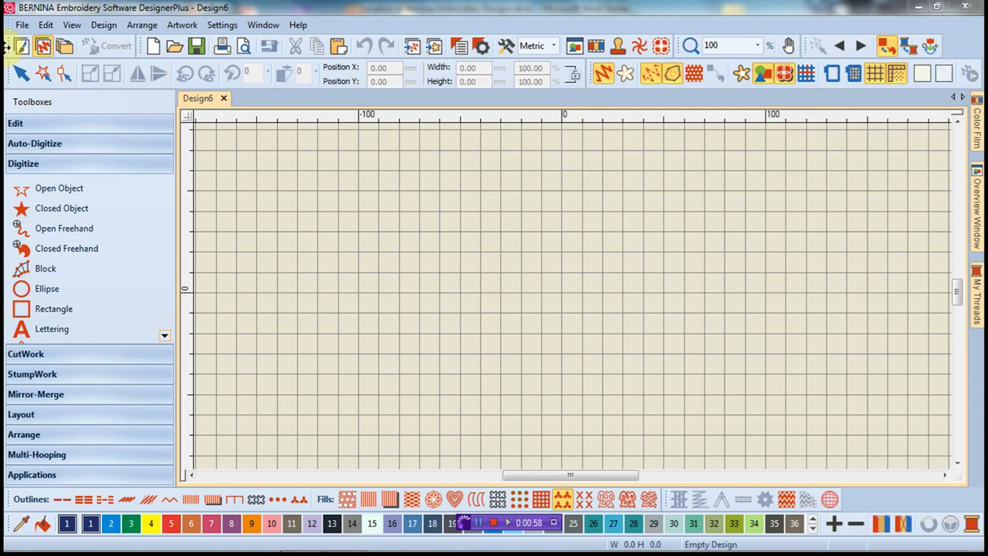
mouse_move(16, 48)
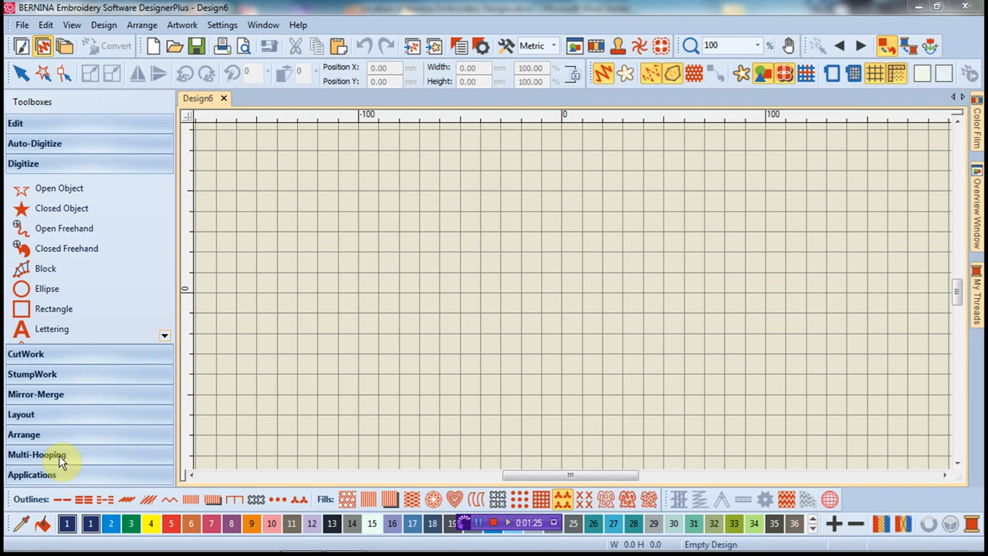
mouse_move(65, 62)
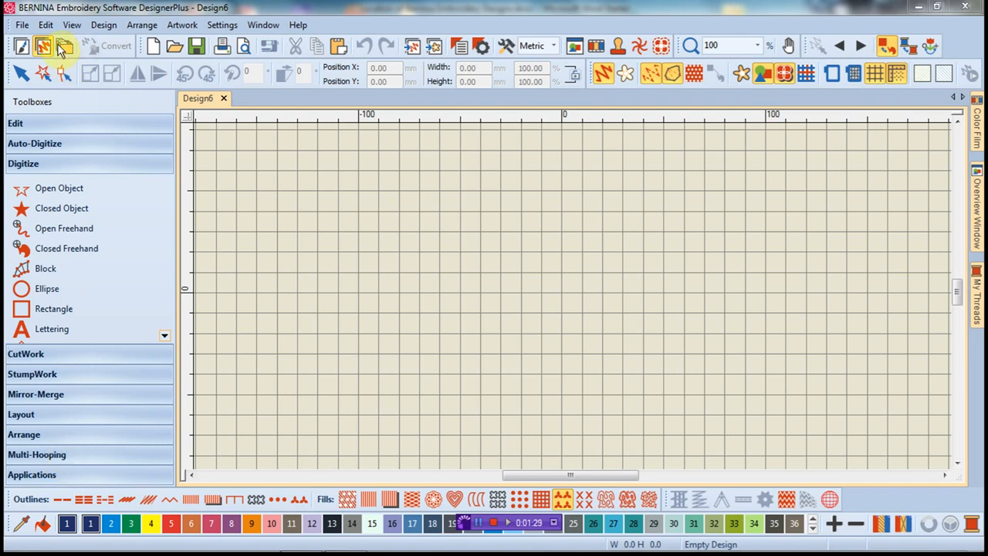
Step: Show the Embroidery Library with the Public Embroidery design thumbnails listed
click(65, 46)
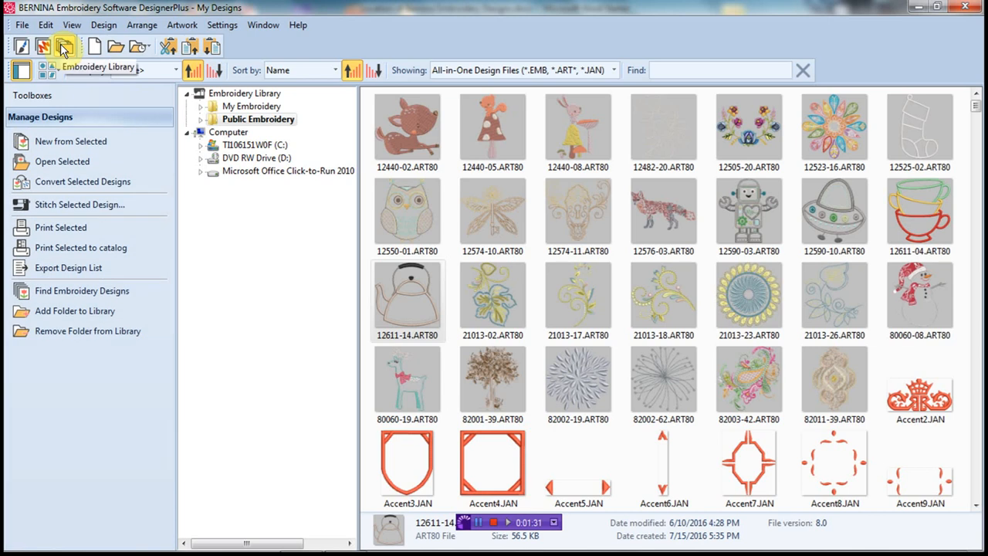
click(65, 46)
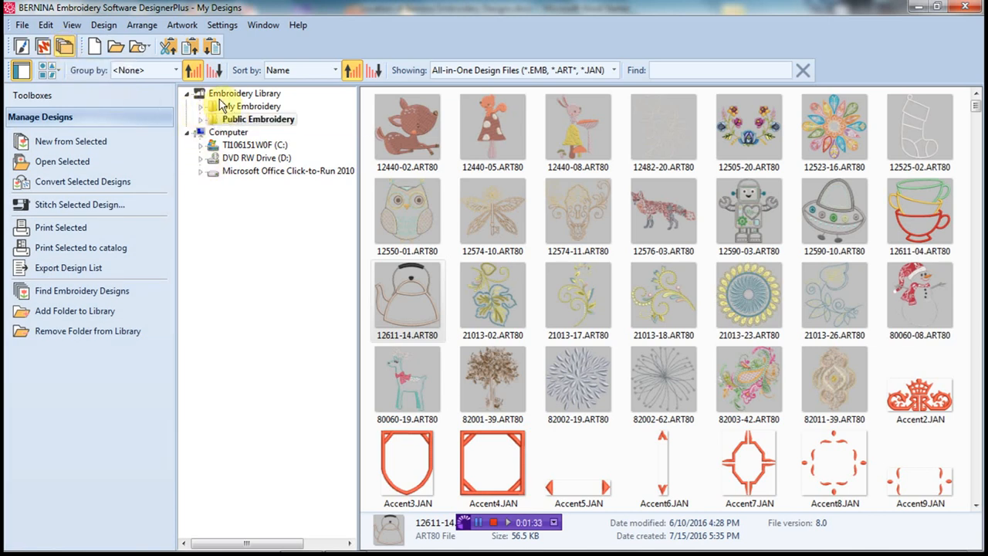
mouse_move(270, 165)
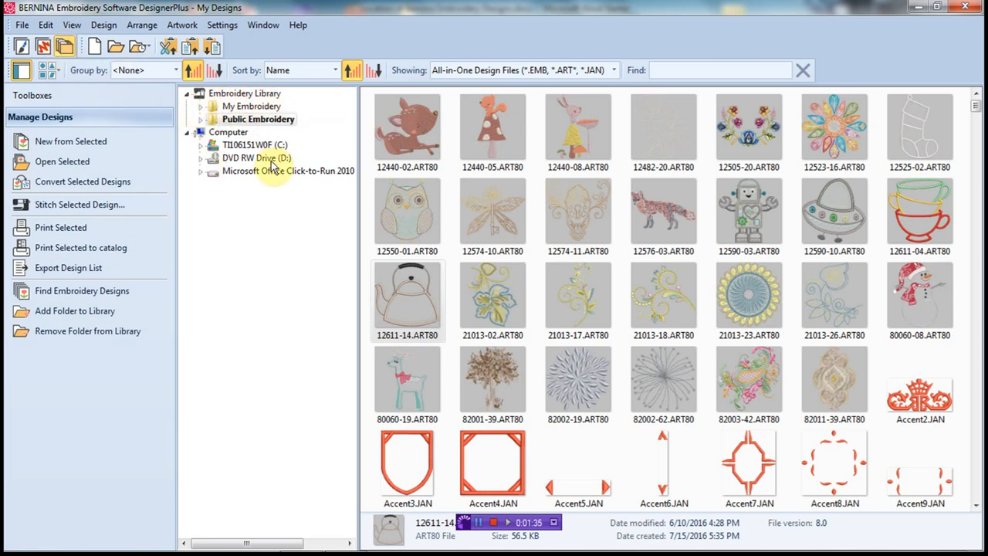
mouse_move(275, 234)
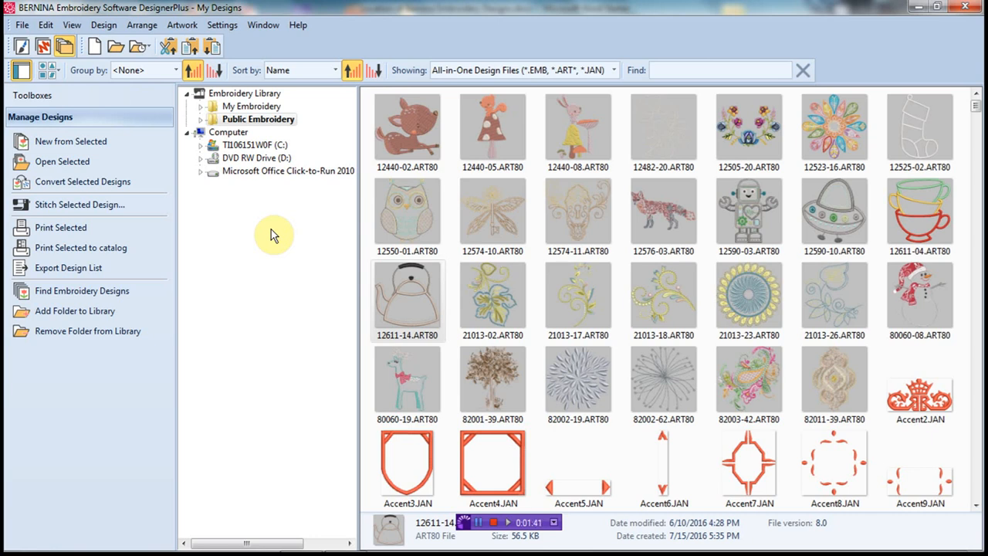
mouse_move(260, 133)
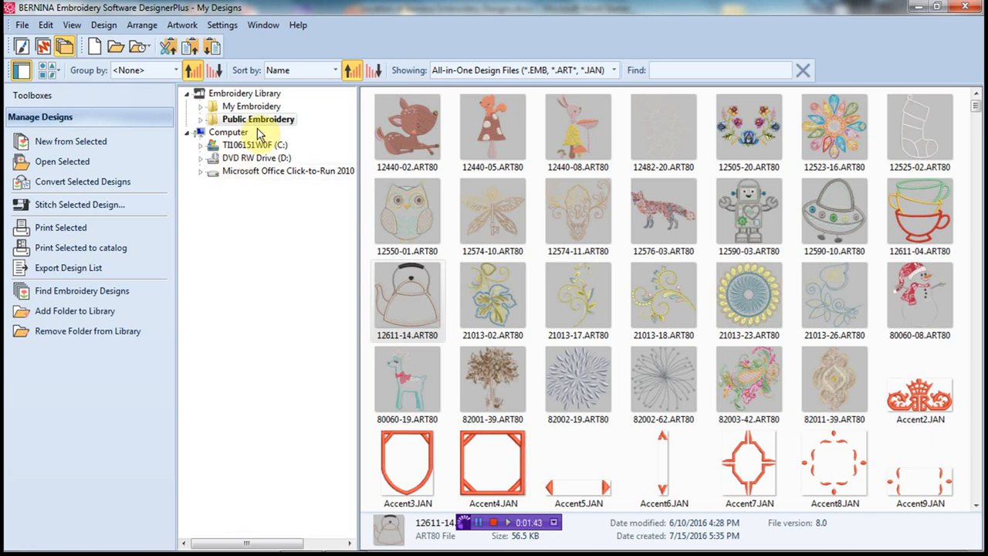
mouse_move(265, 199)
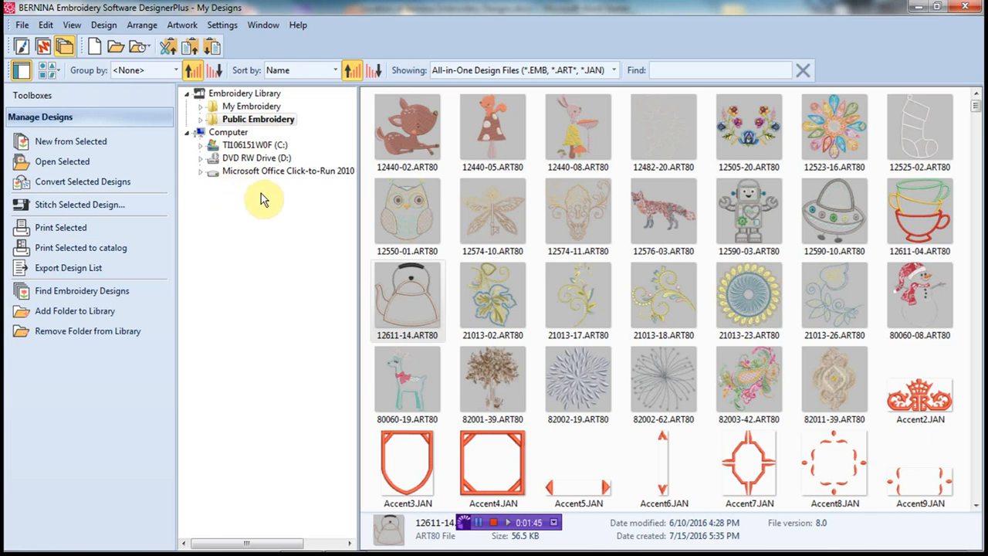
mouse_move(238, 226)
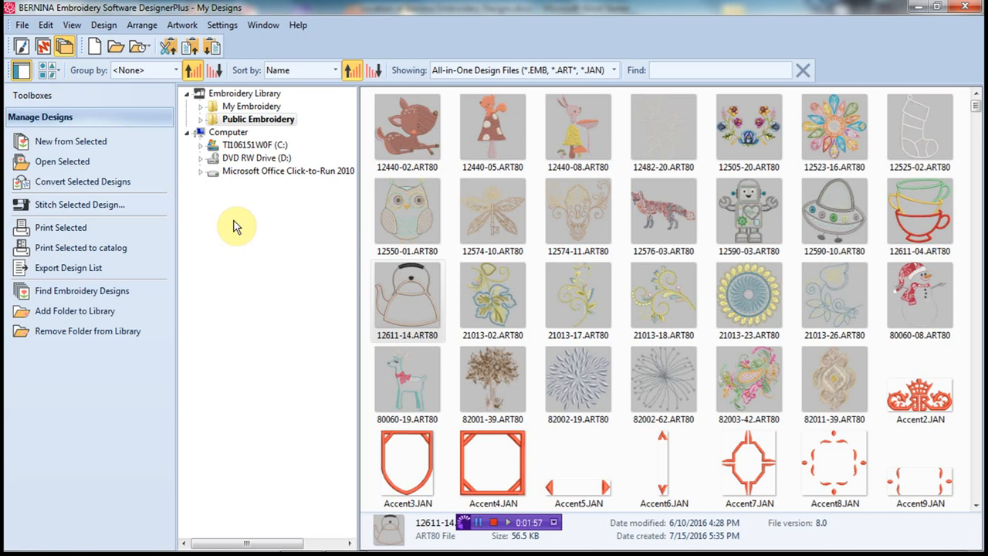
mouse_move(250, 250)
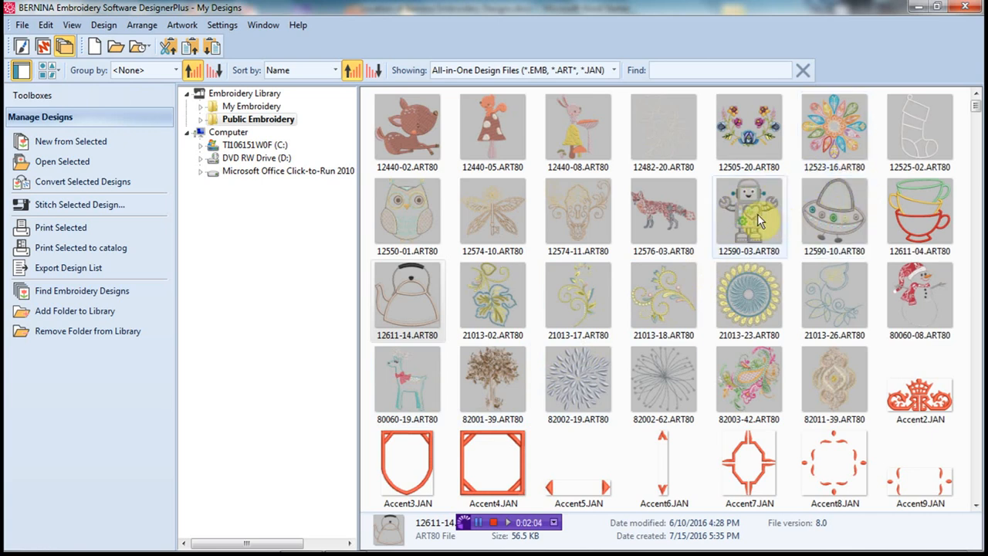
mouse_move(749, 219)
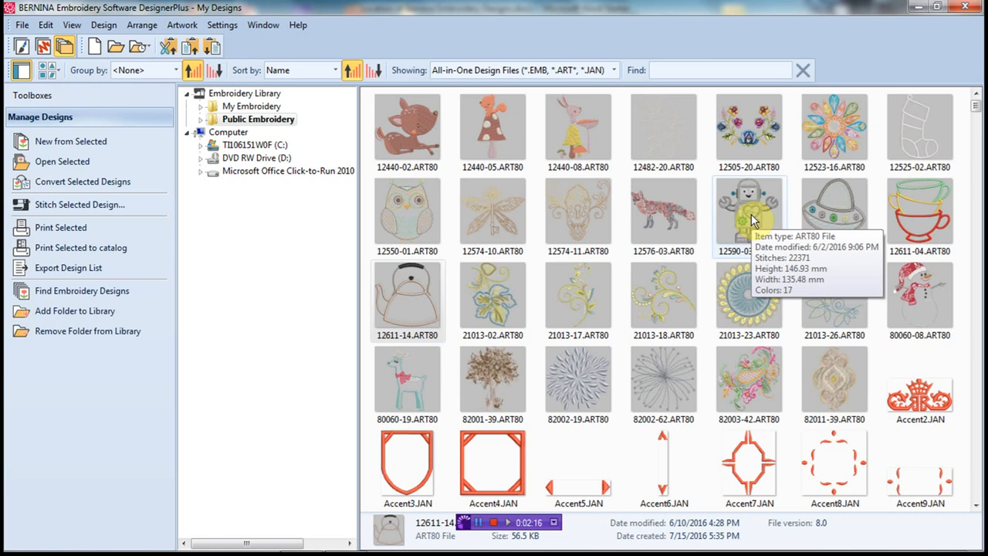
mouse_move(284, 304)
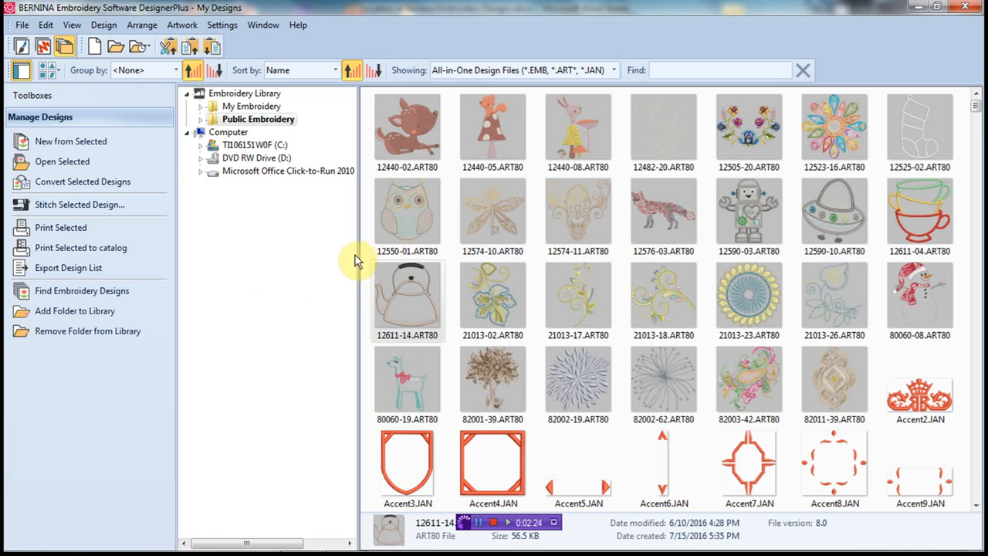
mouse_move(564, 45)
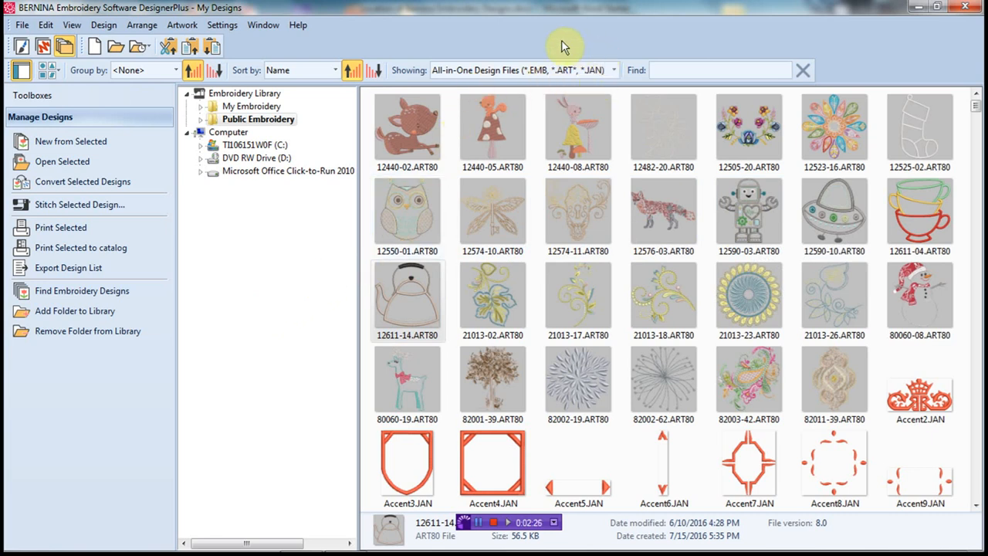
mouse_move(553, 76)
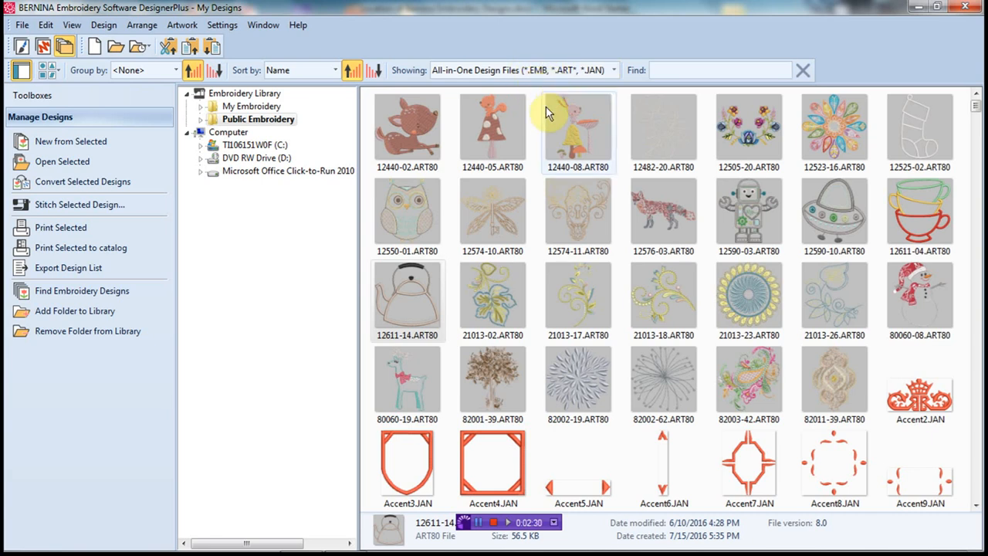
mouse_move(497, 84)
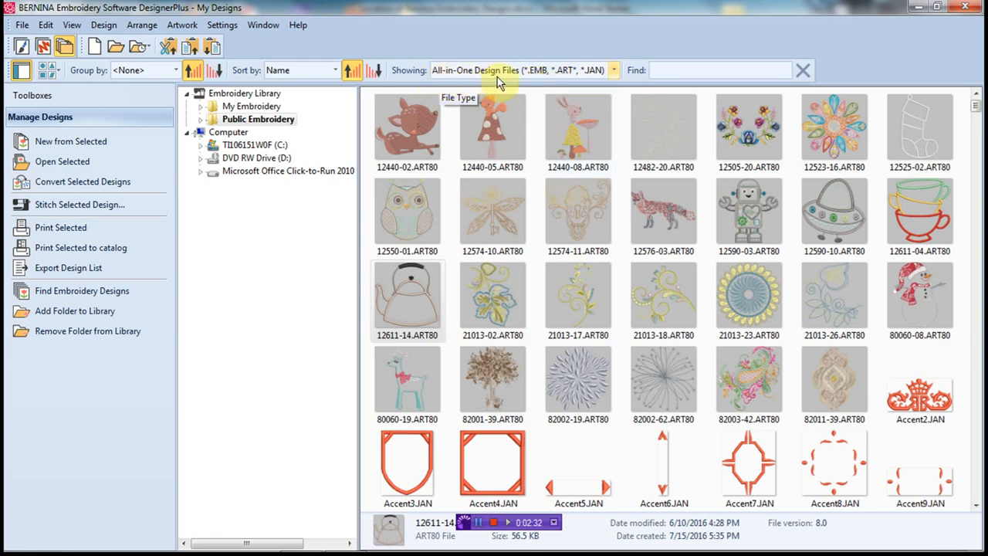
mouse_move(578, 77)
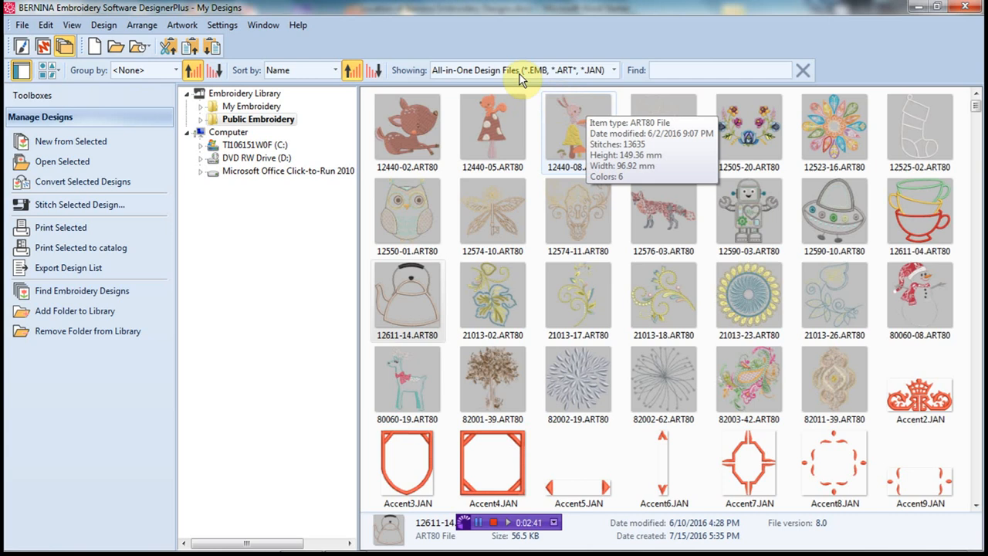
mouse_move(568, 74)
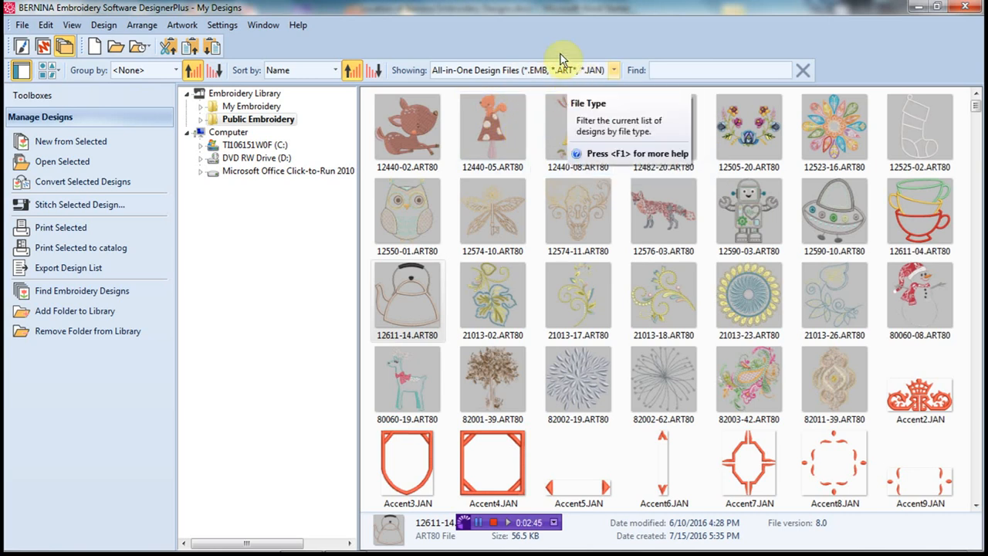
mouse_move(540, 124)
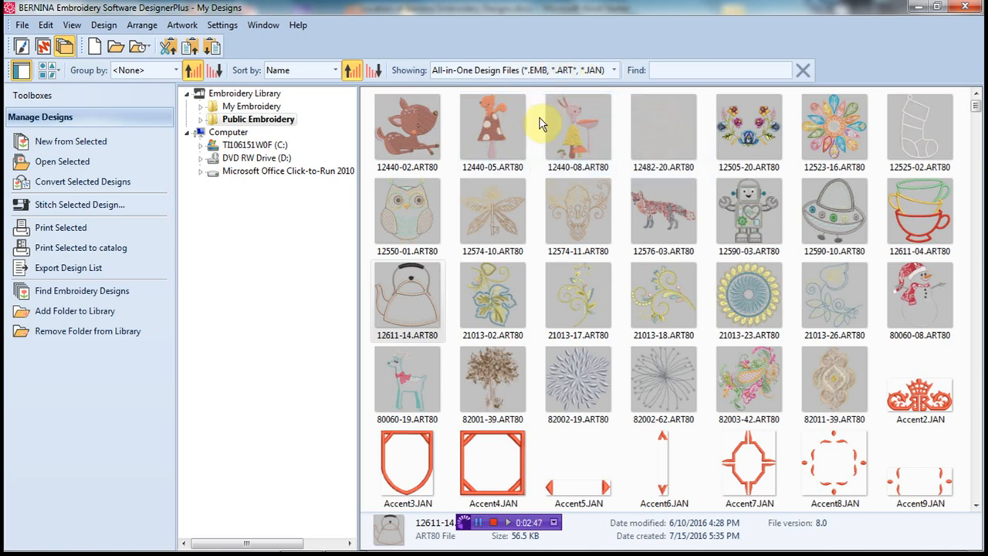
mouse_move(408, 217)
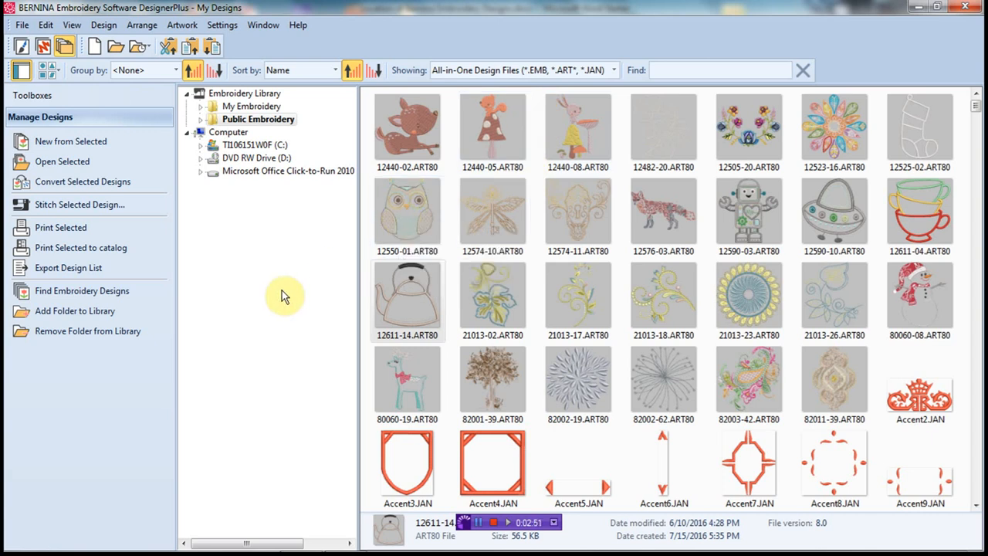
mouse_move(278, 292)
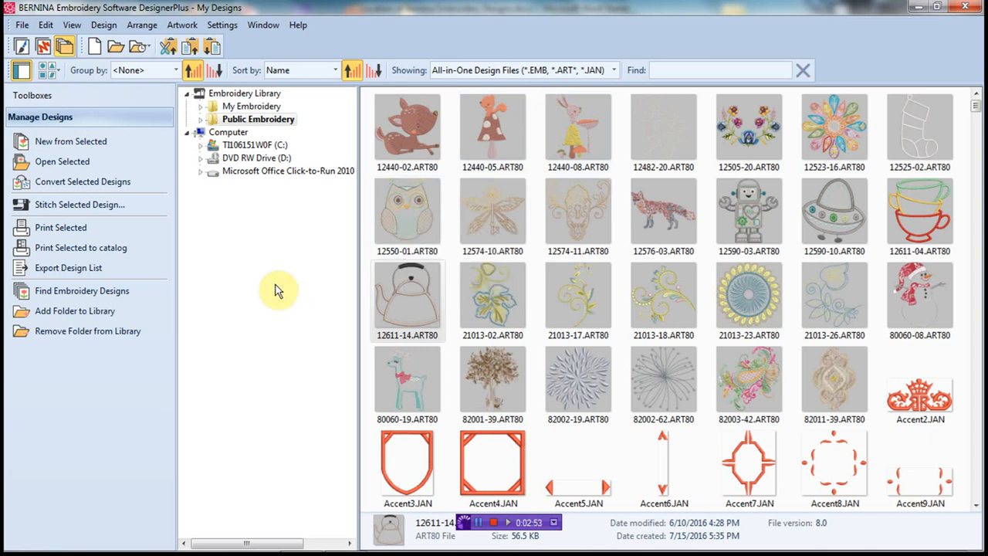
mouse_move(265, 266)
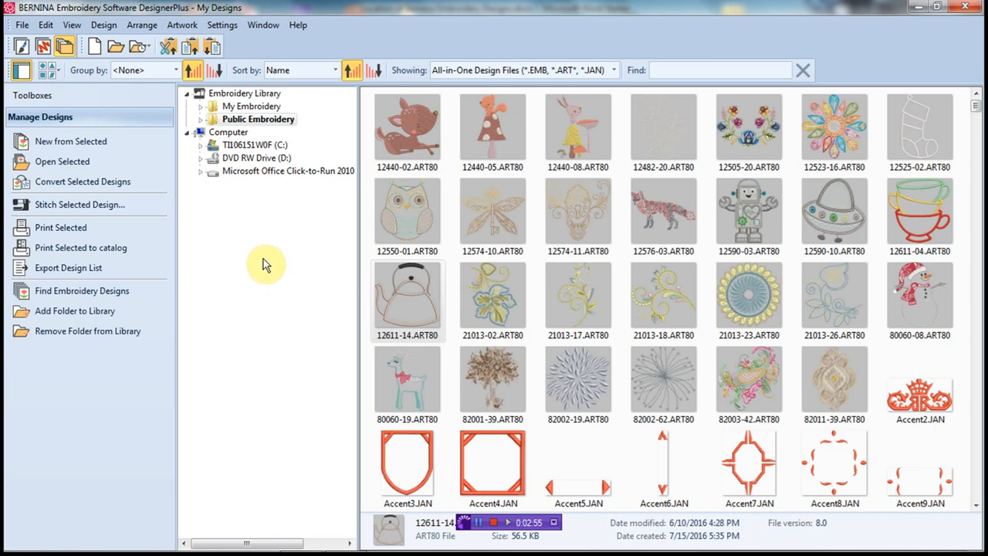
mouse_move(224, 200)
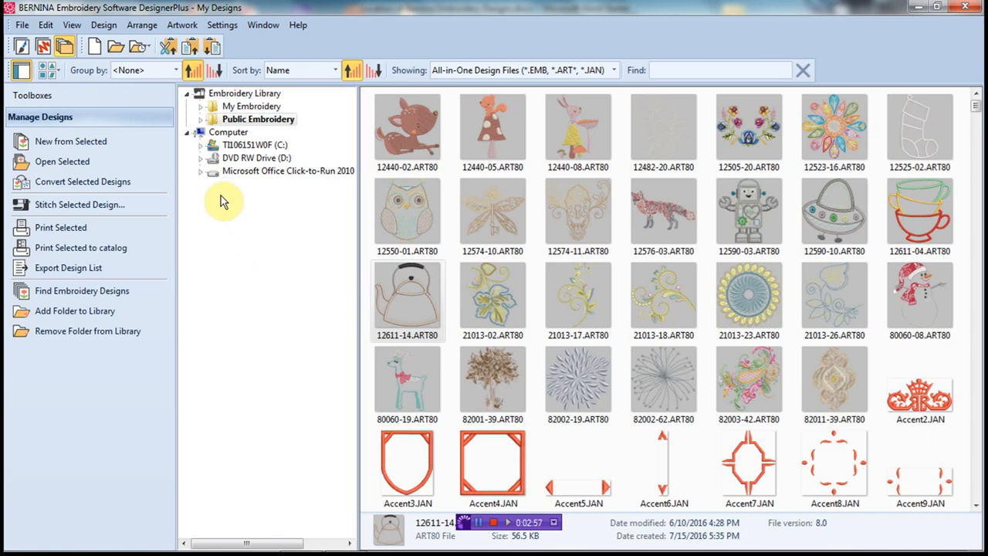
mouse_move(199, 123)
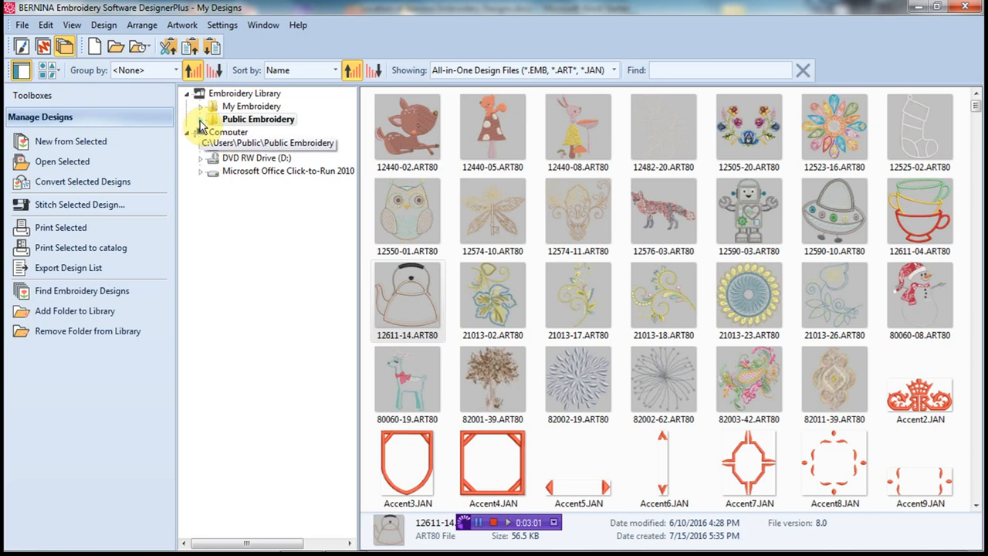
Step: Expand Public Embroidery and BERNINA 8 Embroidery, then show the Arts & Crafts designs
click(201, 118)
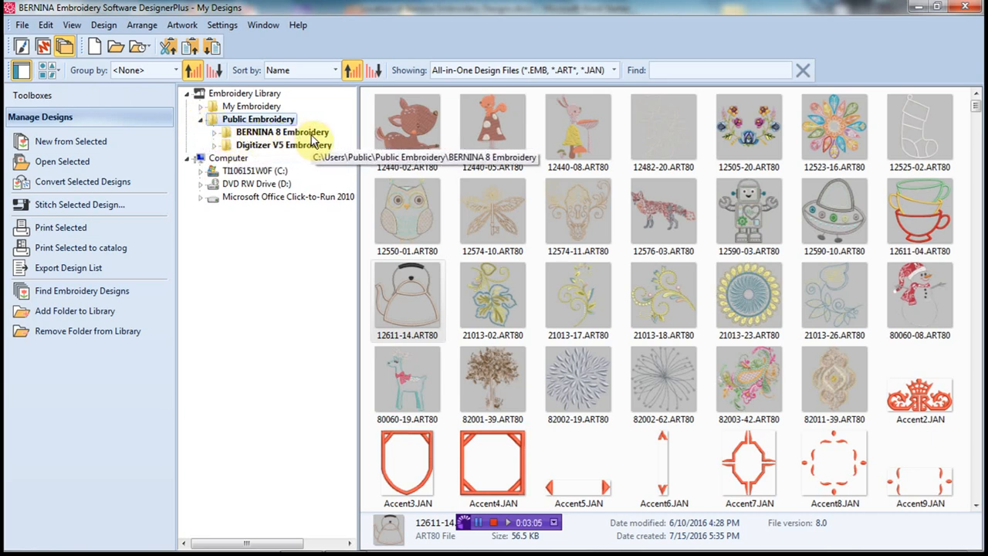
click(225, 131)
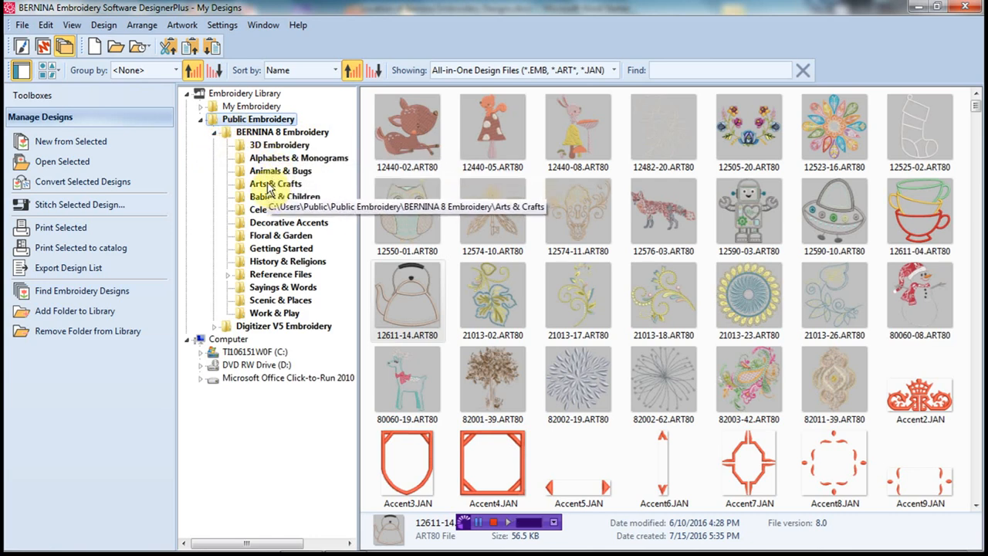
click(274, 182)
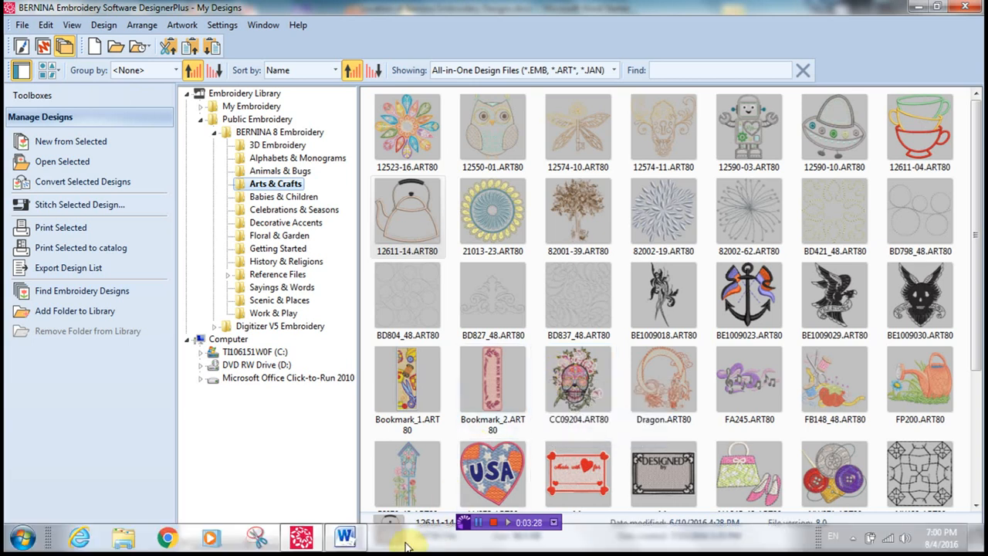
click(346, 535)
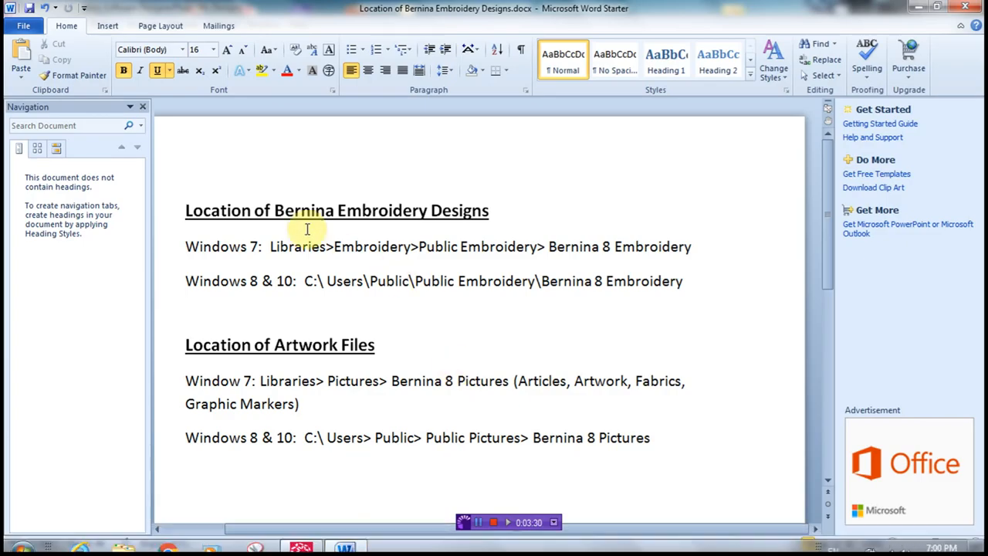
mouse_move(529, 346)
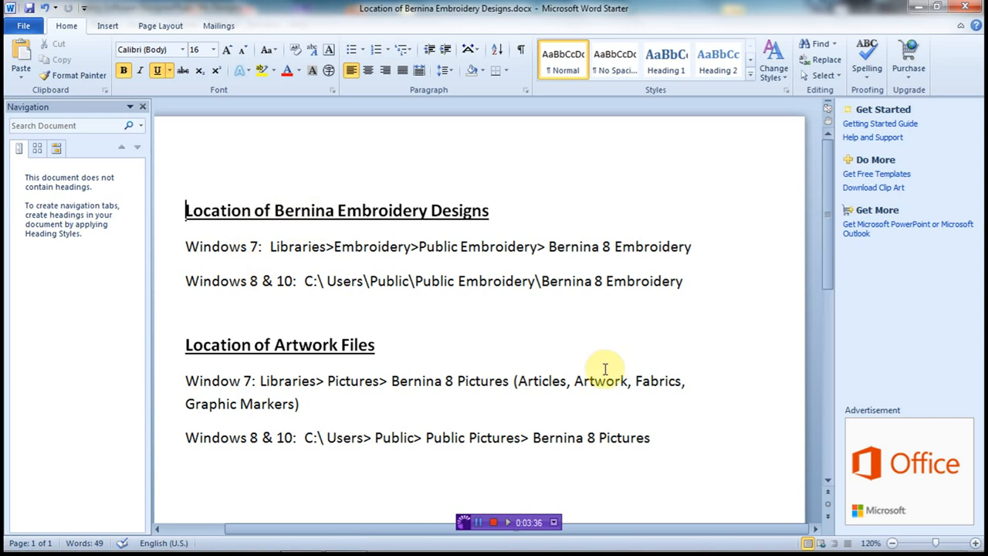
mouse_move(584, 345)
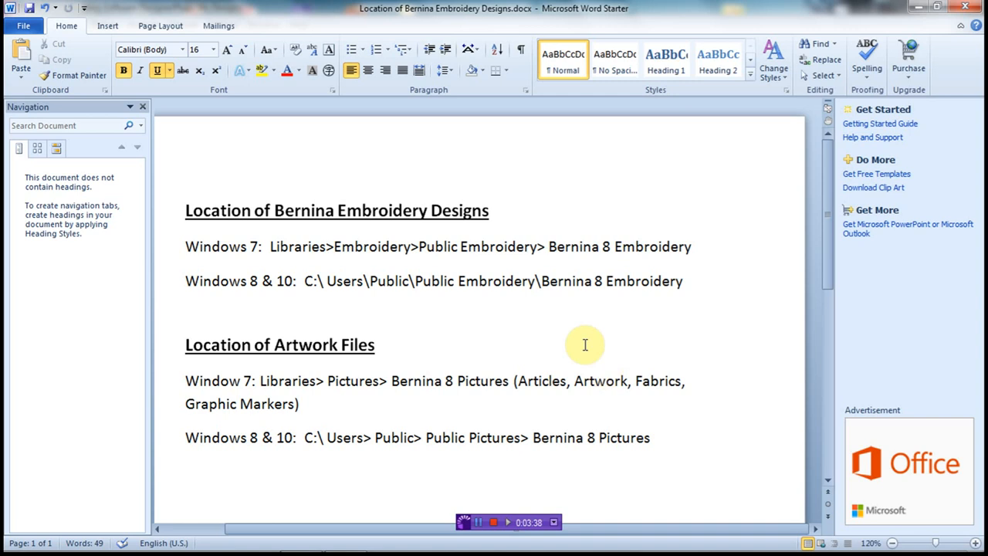
mouse_move(413, 292)
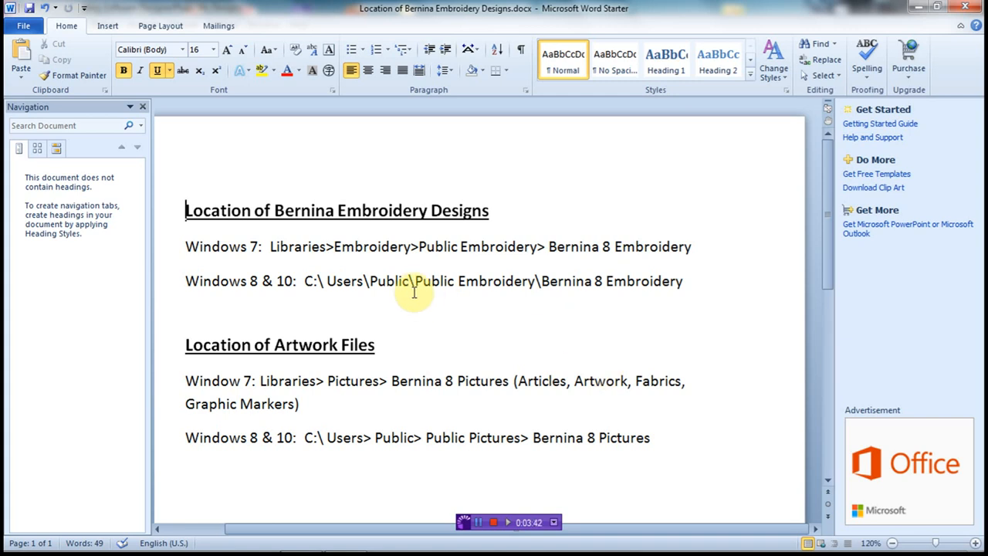
mouse_move(340, 222)
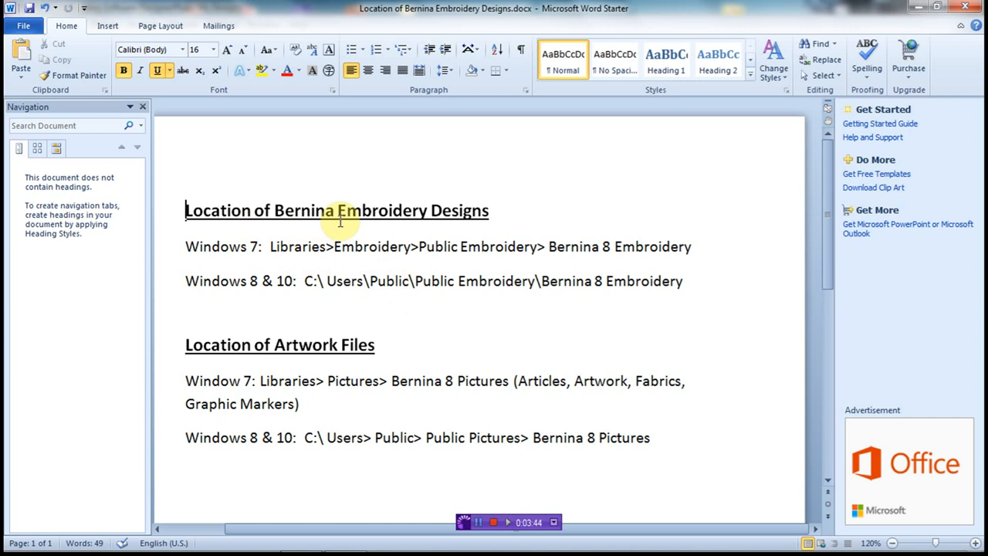
mouse_move(367, 318)
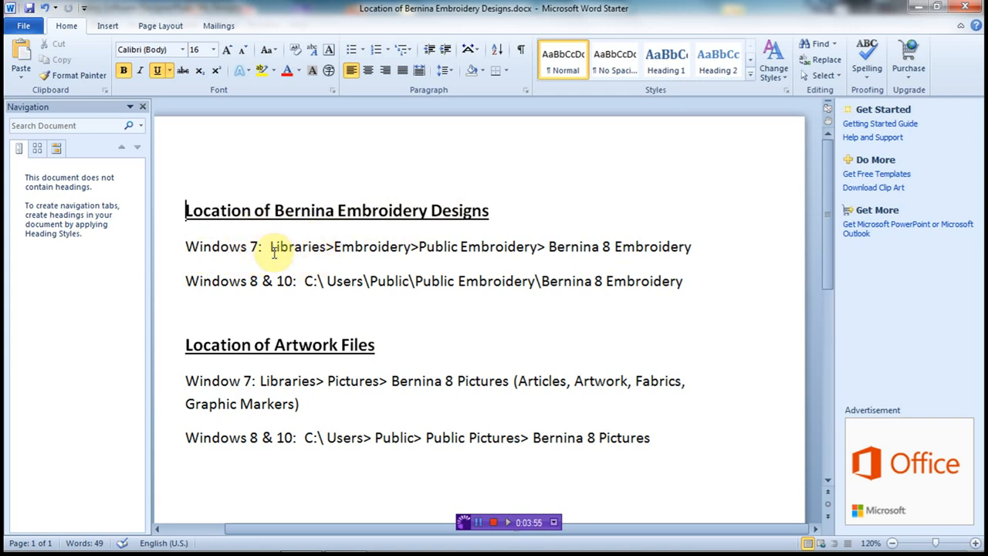
mouse_move(383, 264)
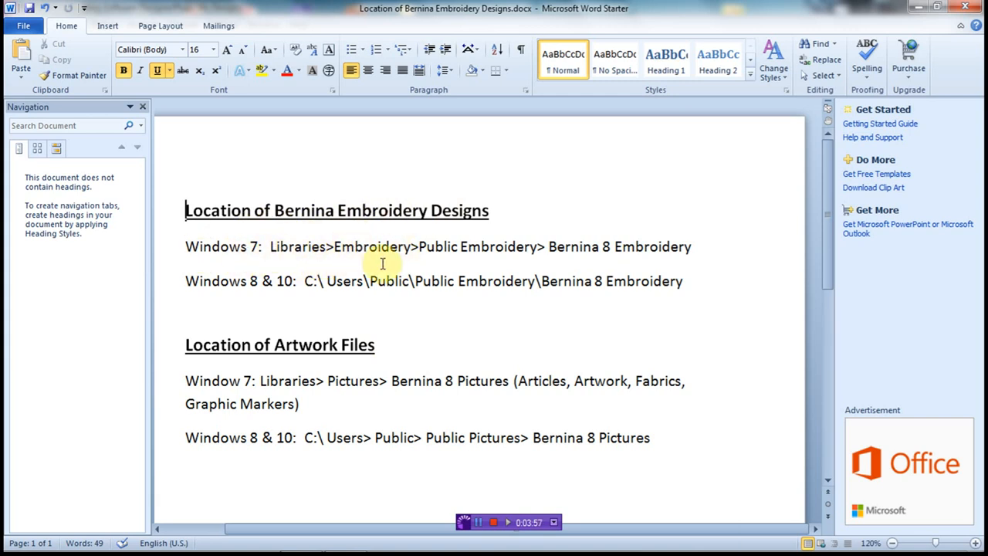
mouse_move(578, 275)
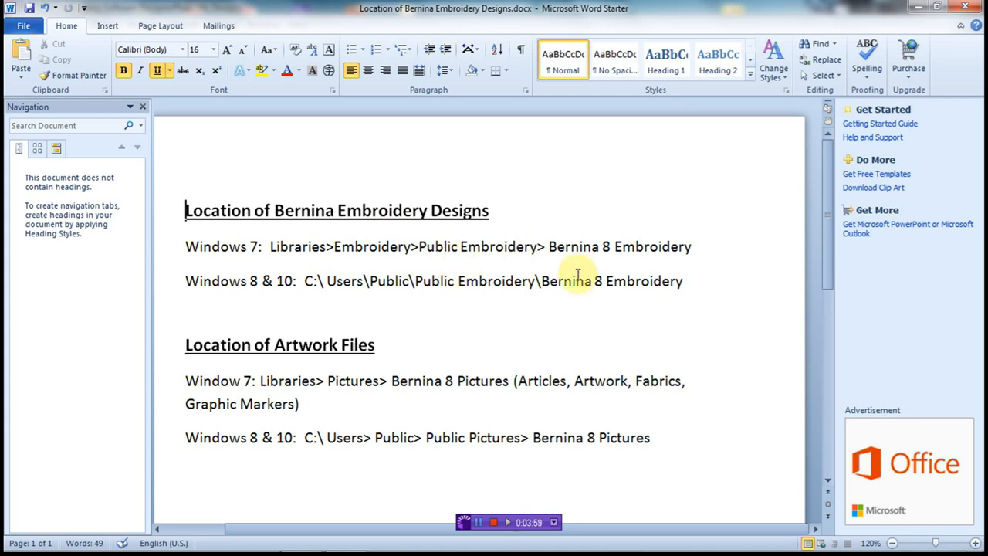
mouse_move(676, 265)
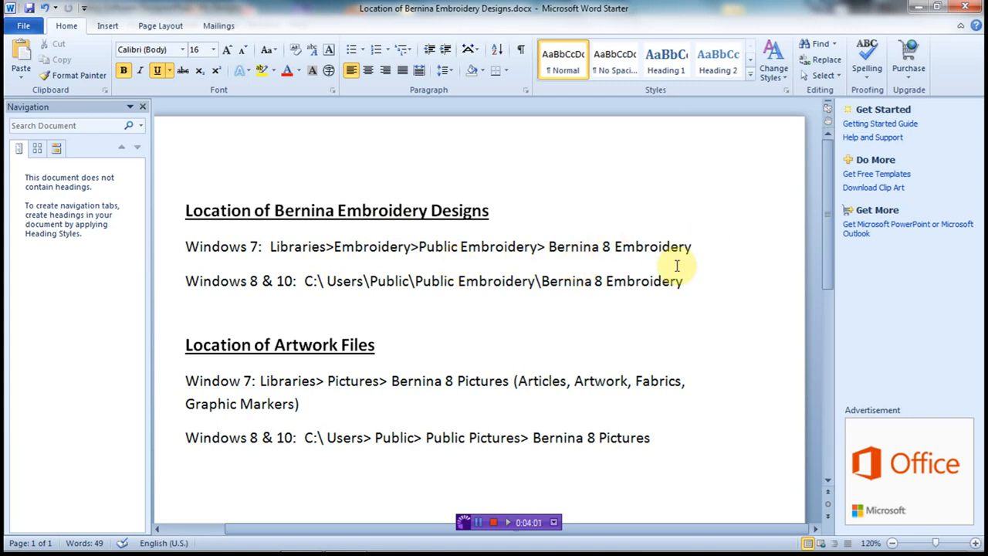
mouse_move(259, 290)
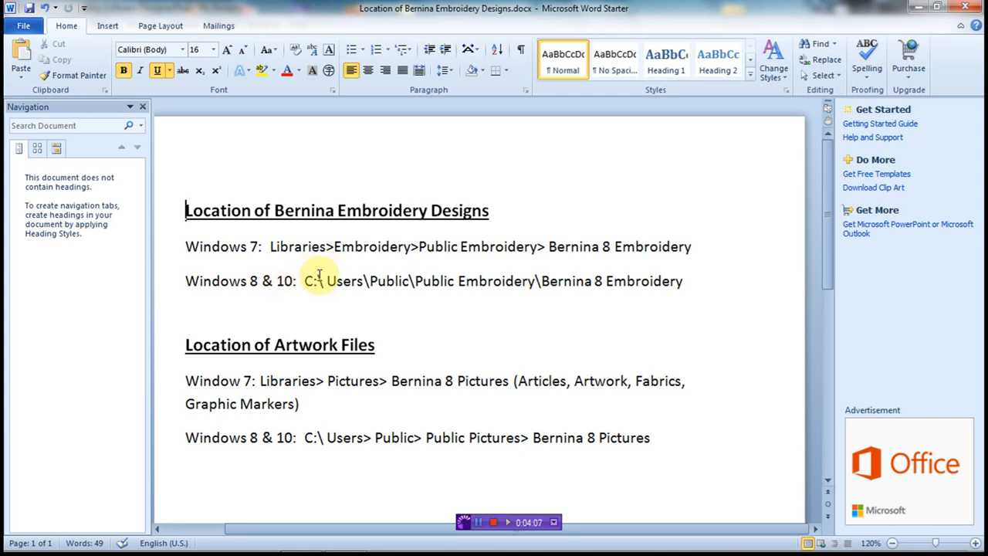
mouse_move(318, 290)
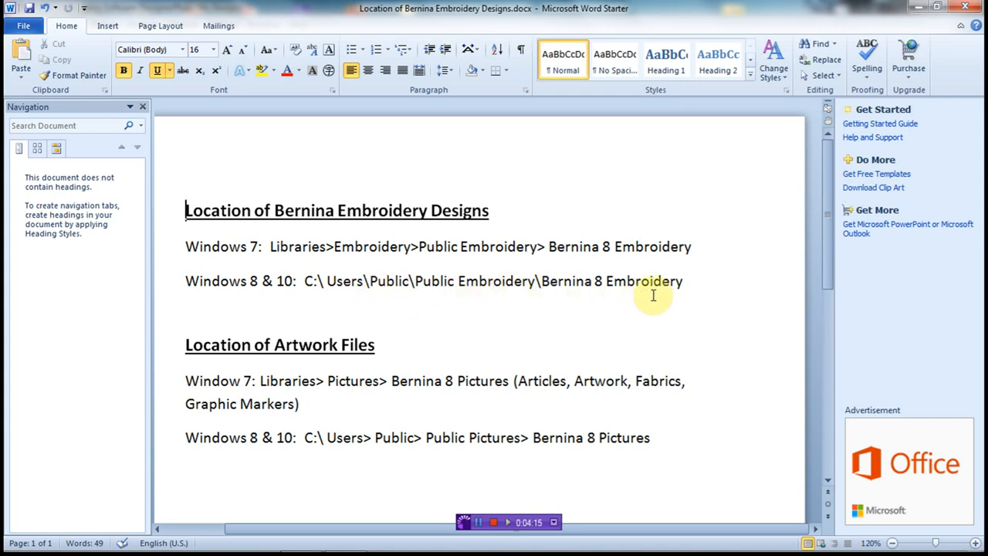
mouse_move(332, 320)
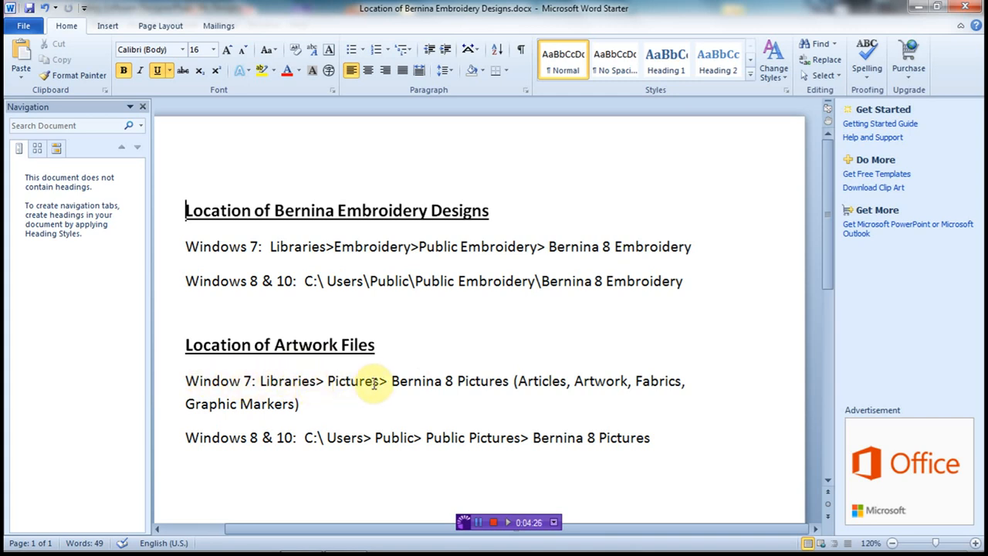
mouse_move(470, 379)
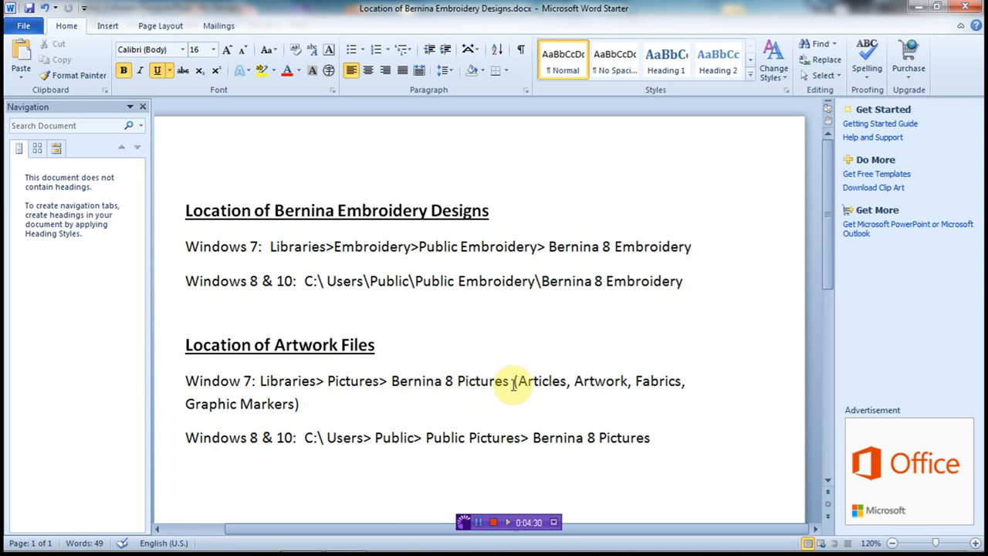
mouse_move(555, 386)
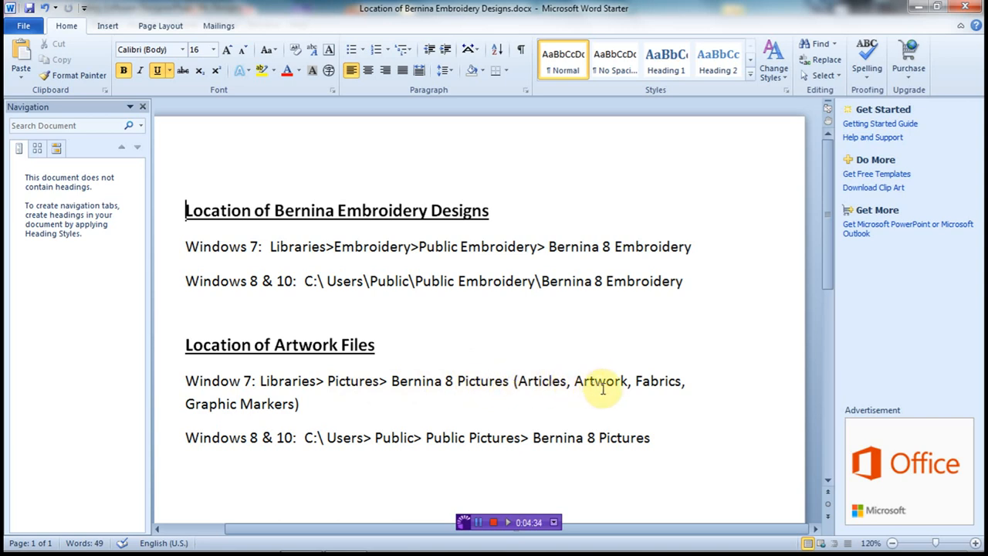
mouse_move(268, 405)
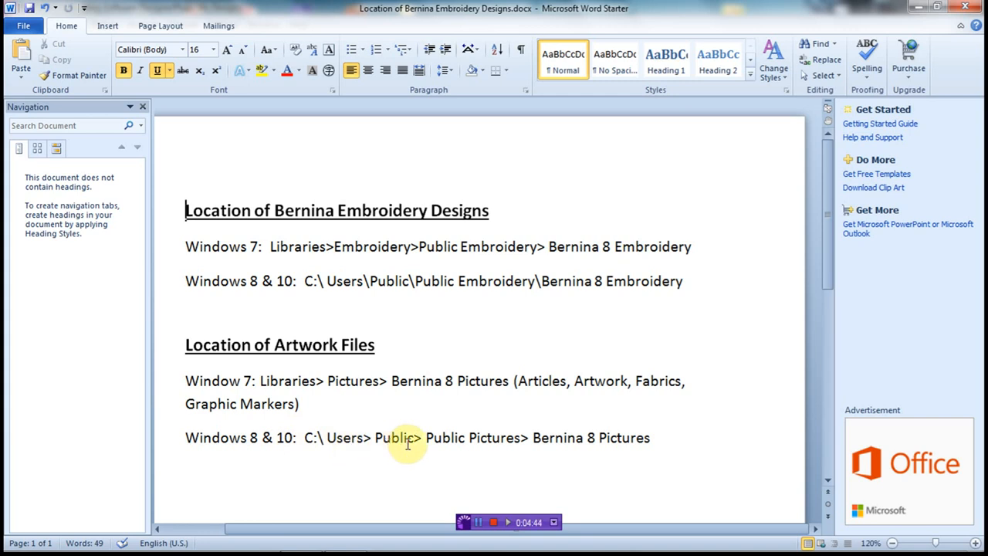
mouse_move(507, 438)
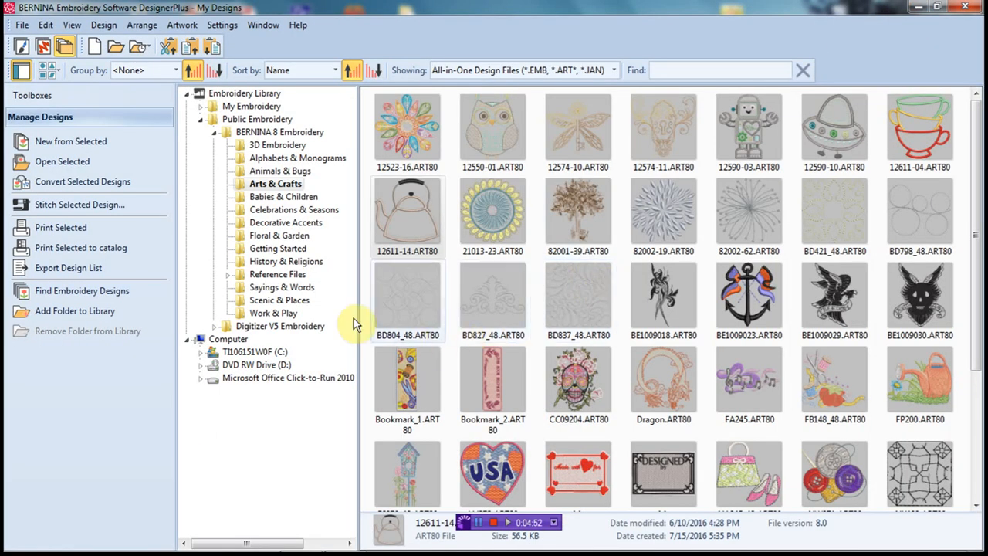
mouse_move(413, 216)
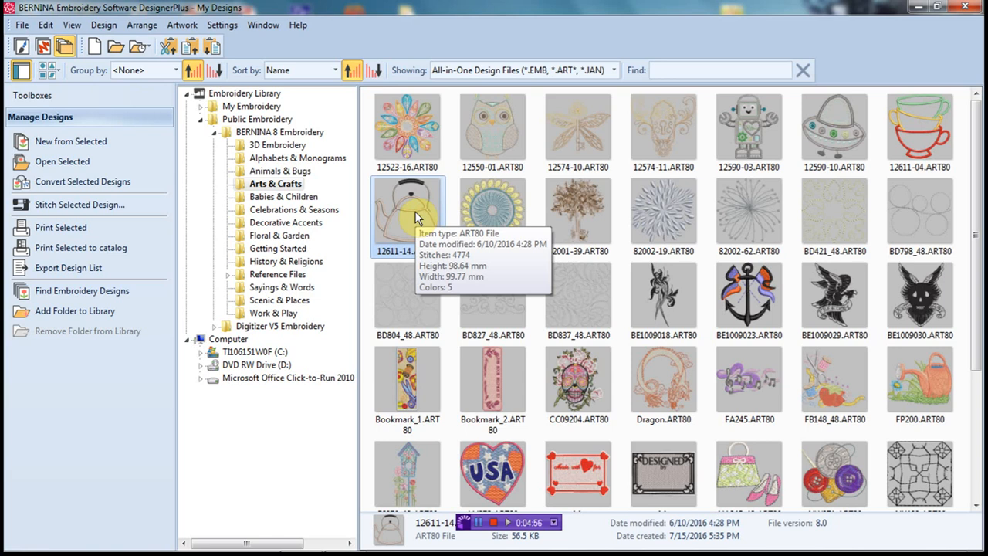
Step: Load the teapot design 12611-14.ART80 onto its canvas and display its Color Film docker
double_click(408, 216)
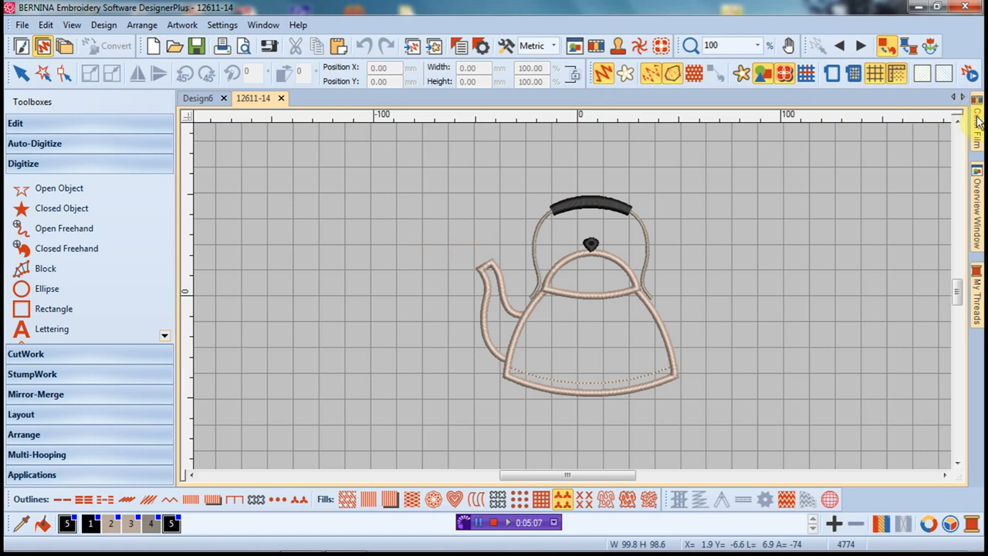
click(976, 116)
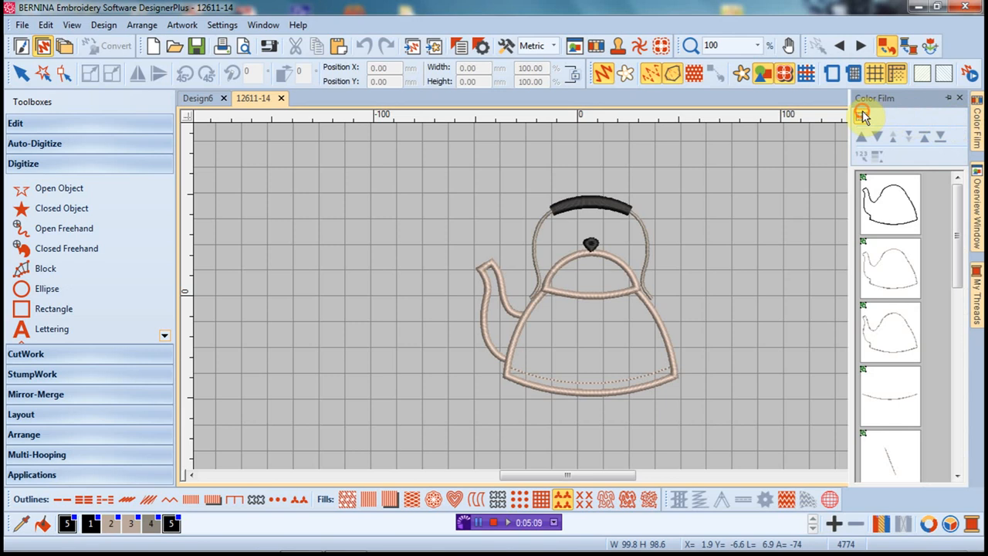
Step: Switch the colour film to the teapot's five colour blocks rather than individual objects
click(861, 116)
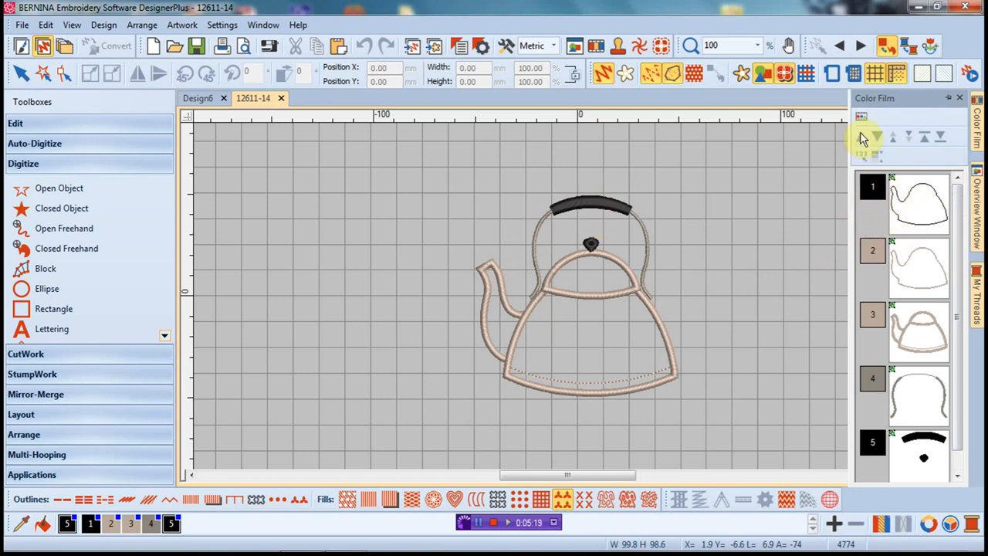
mouse_move(861, 120)
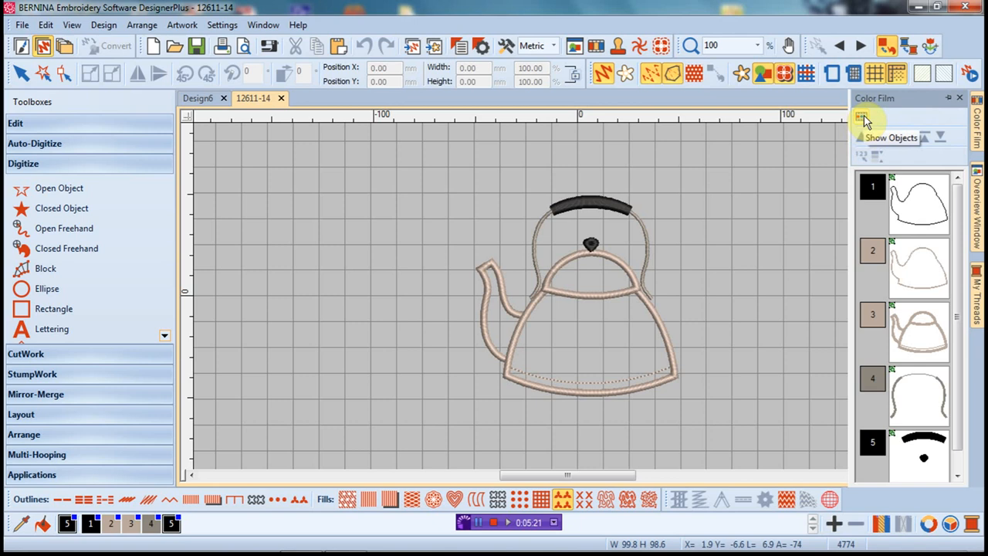
click(861, 116)
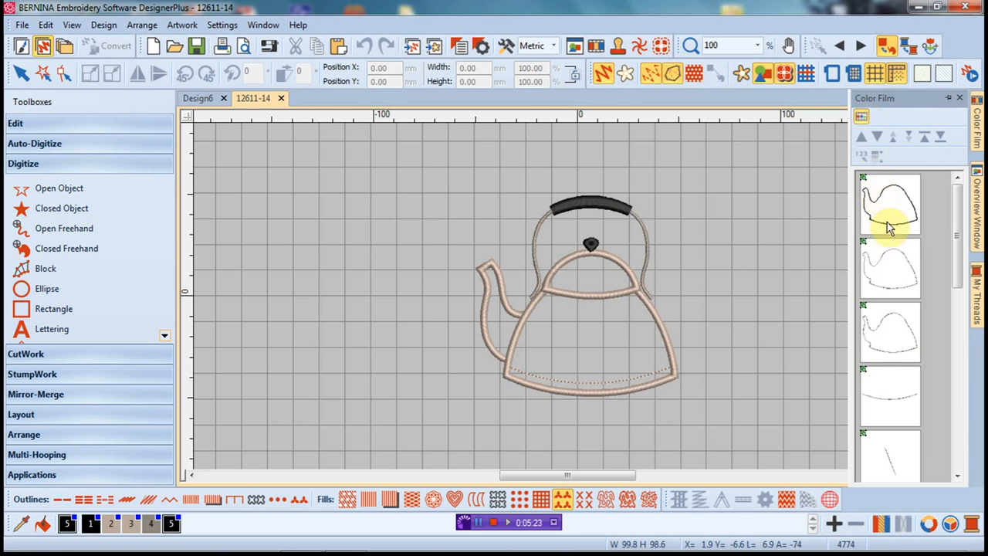
mouse_move(892, 232)
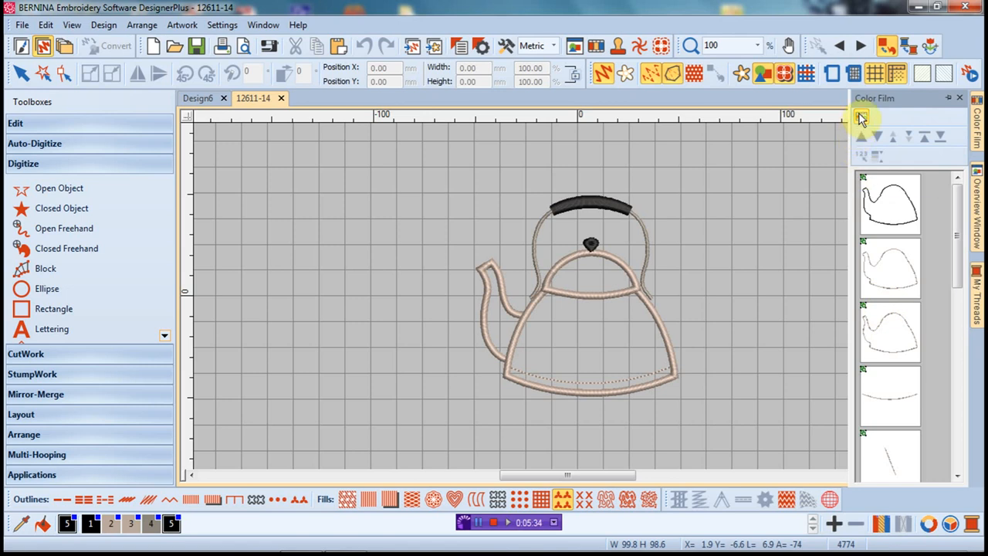
click(862, 118)
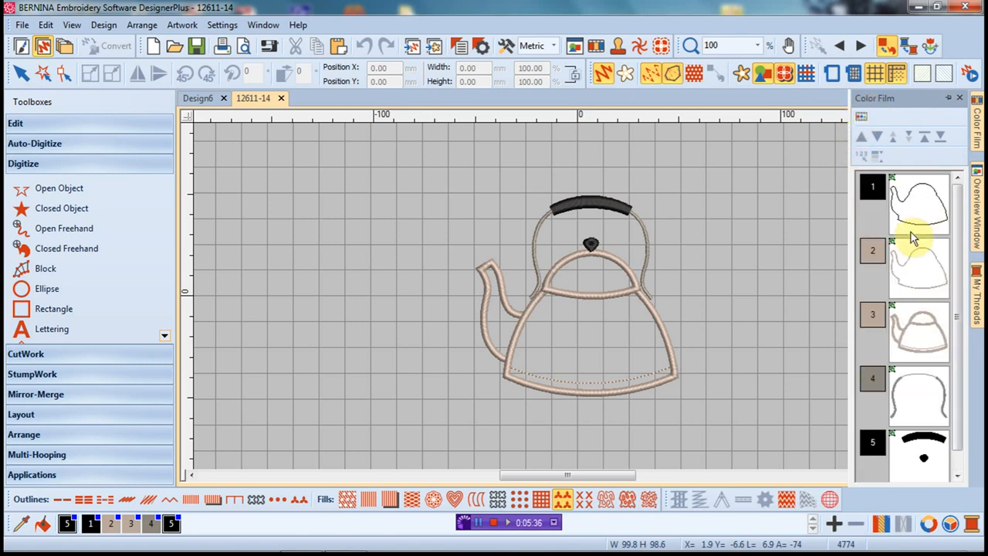
mouse_move(718, 251)
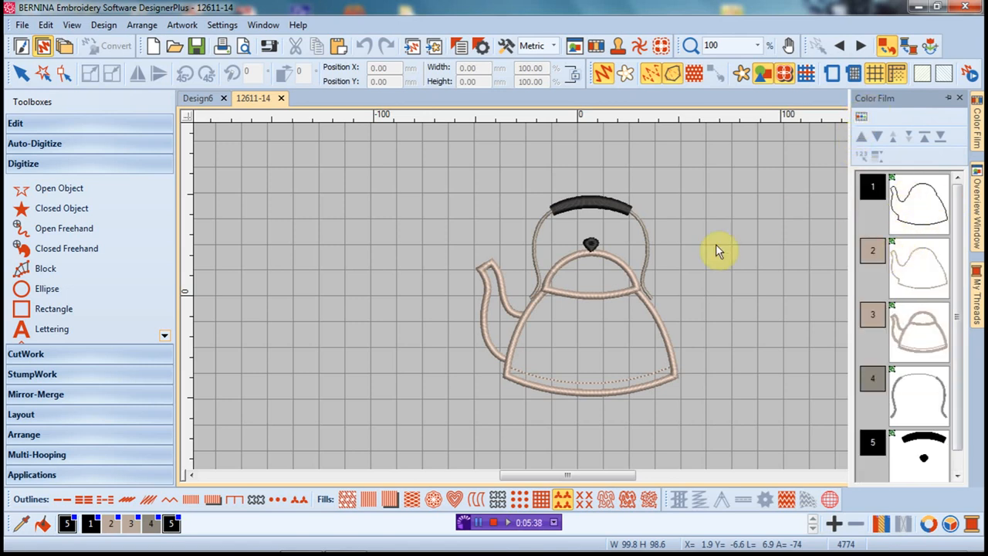
mouse_move(687, 337)
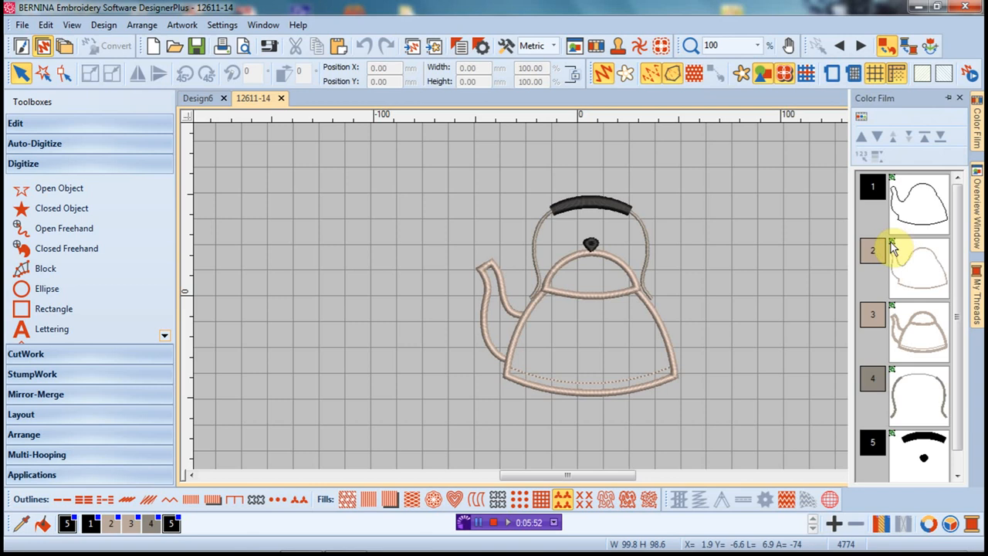
mouse_move(732, 268)
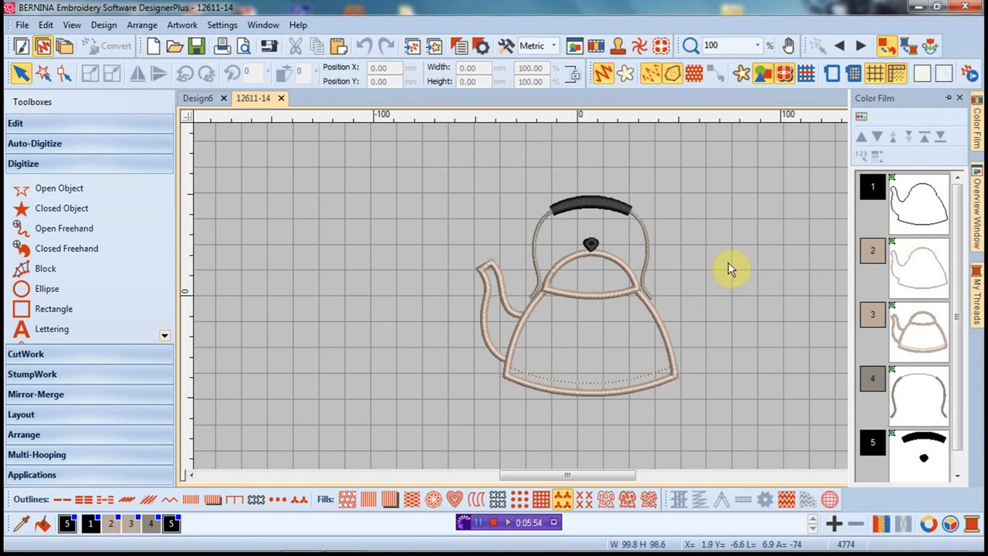
mouse_move(809, 291)
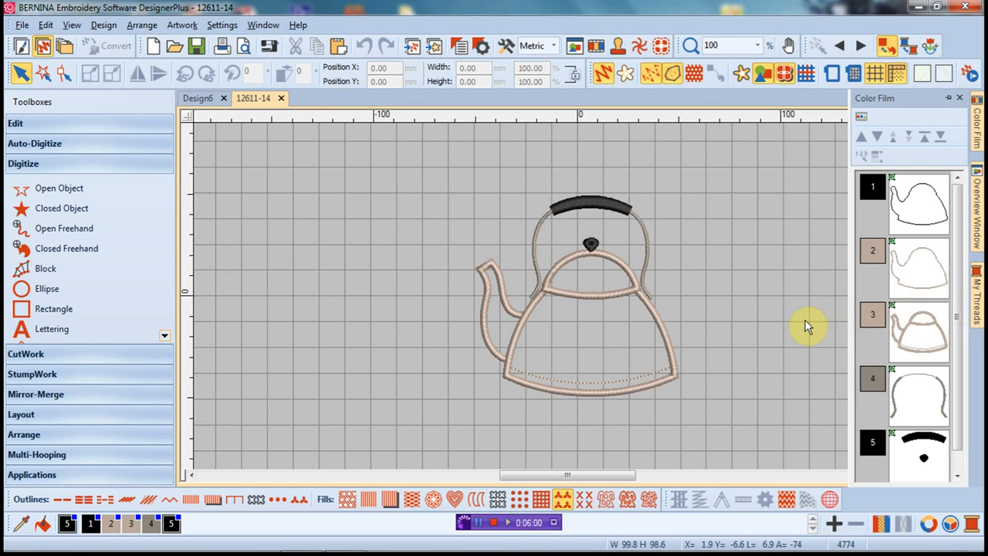
mouse_move(621, 312)
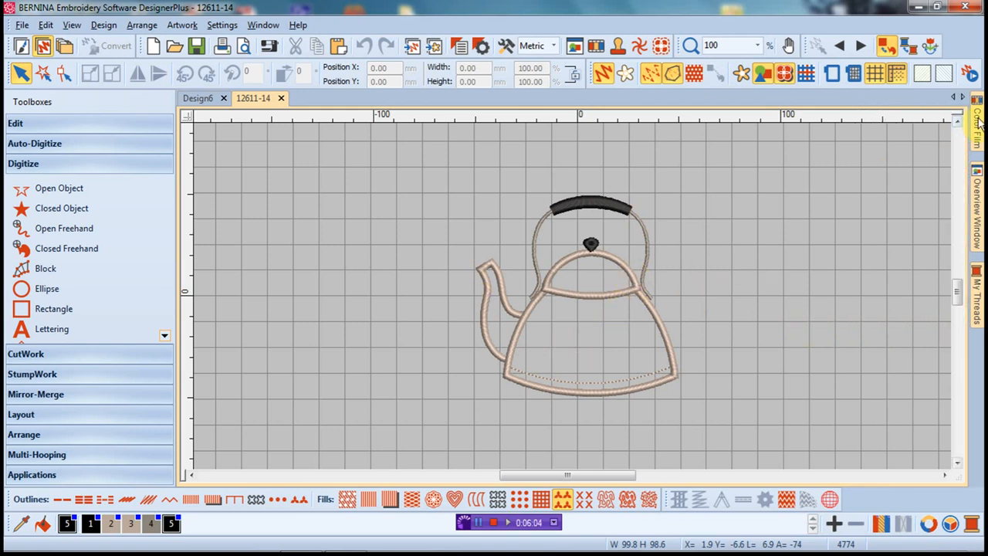
Step: Select the teapot body outline and bring up the Add Cutwork Border dialog
click(974, 124)
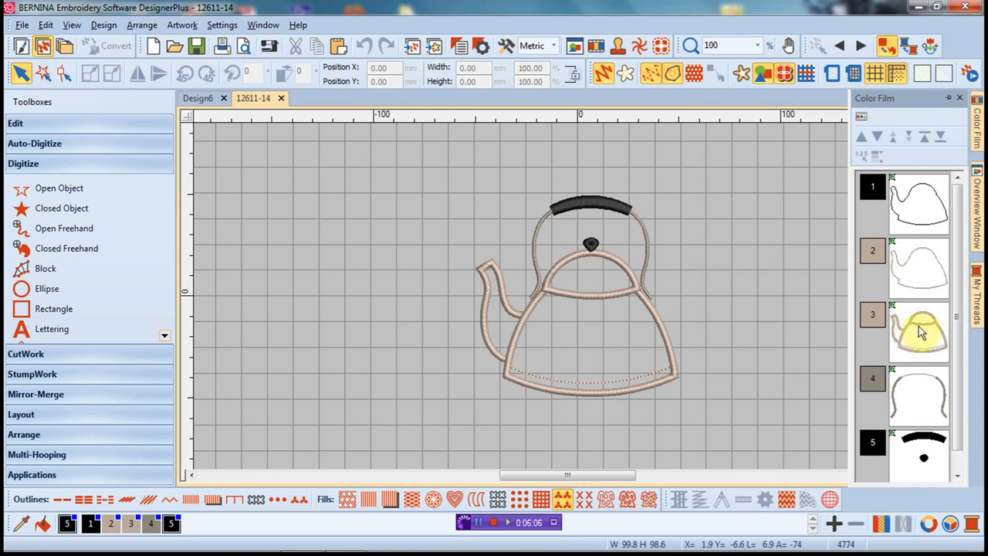
click(919, 331)
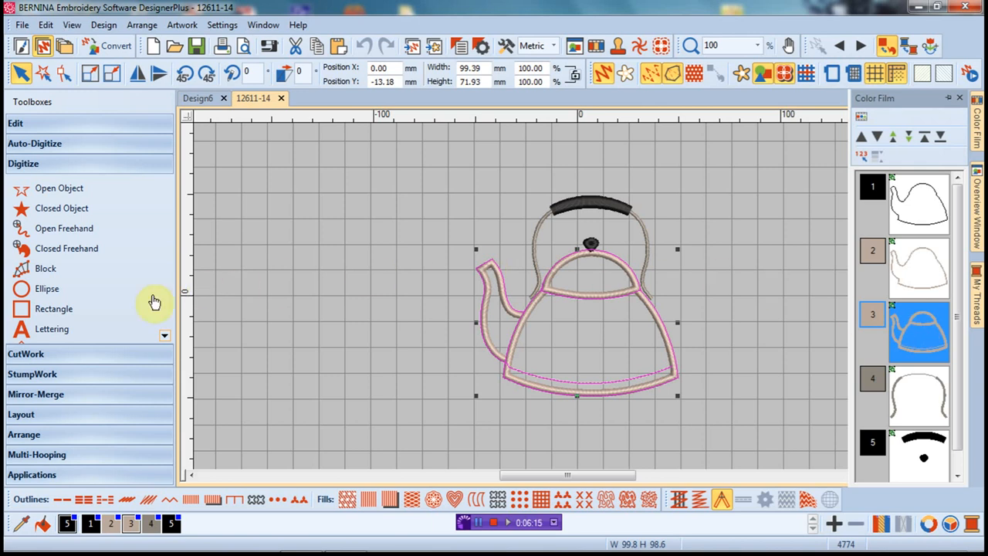
mouse_move(48, 358)
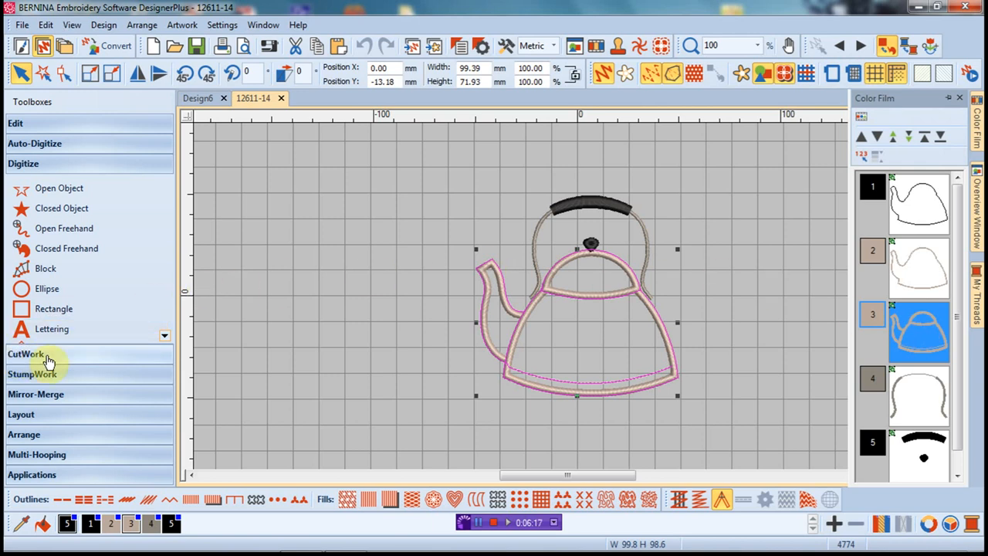
click(25, 354)
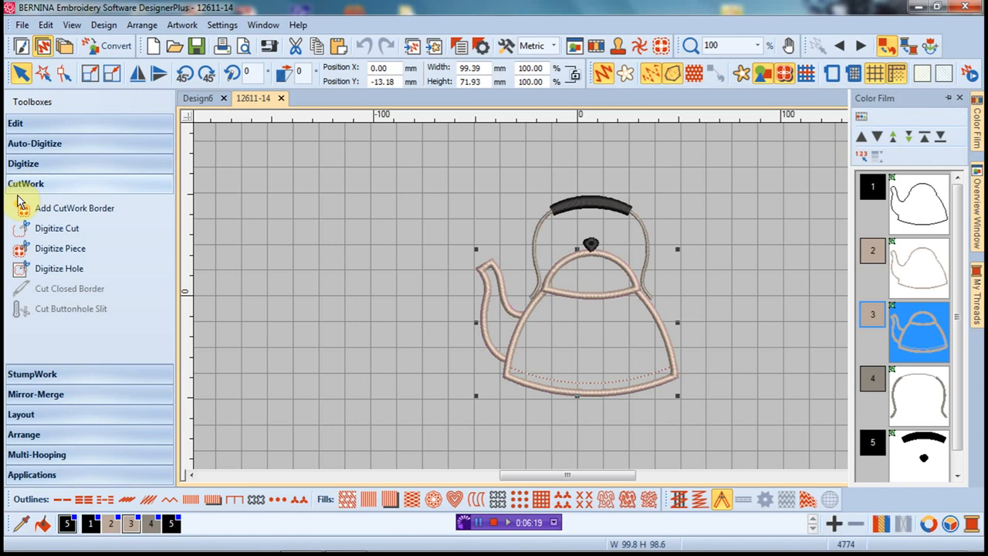
mouse_move(74, 207)
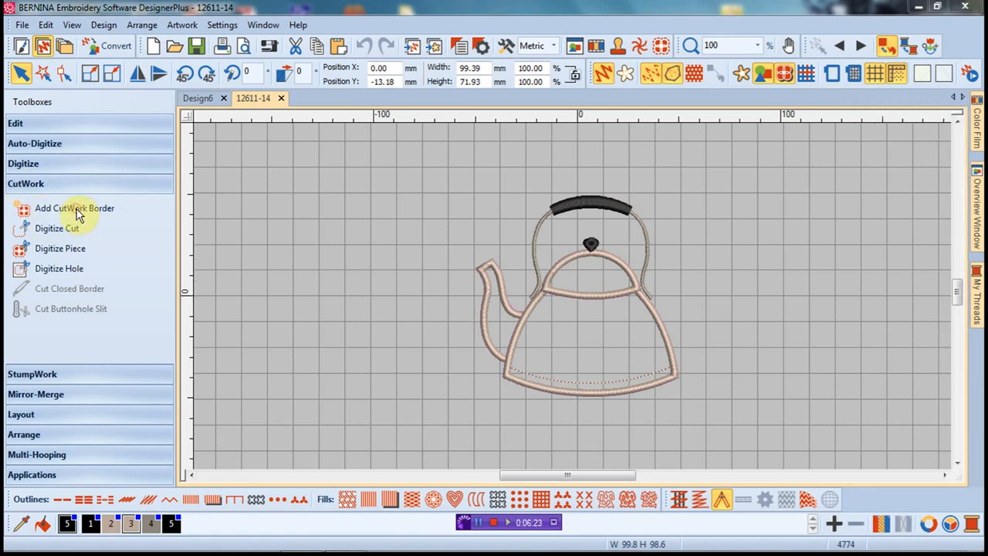
click(74, 207)
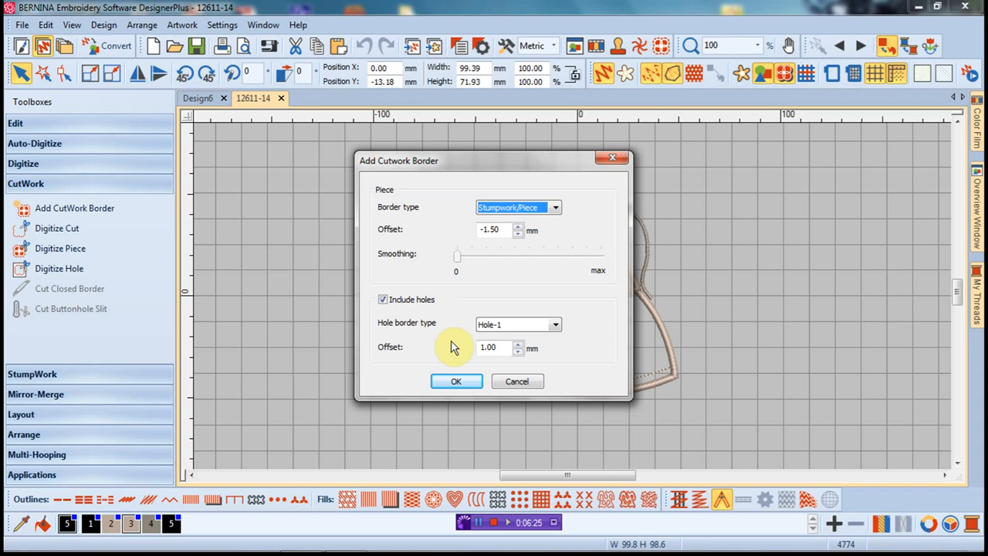
mouse_move(580, 238)
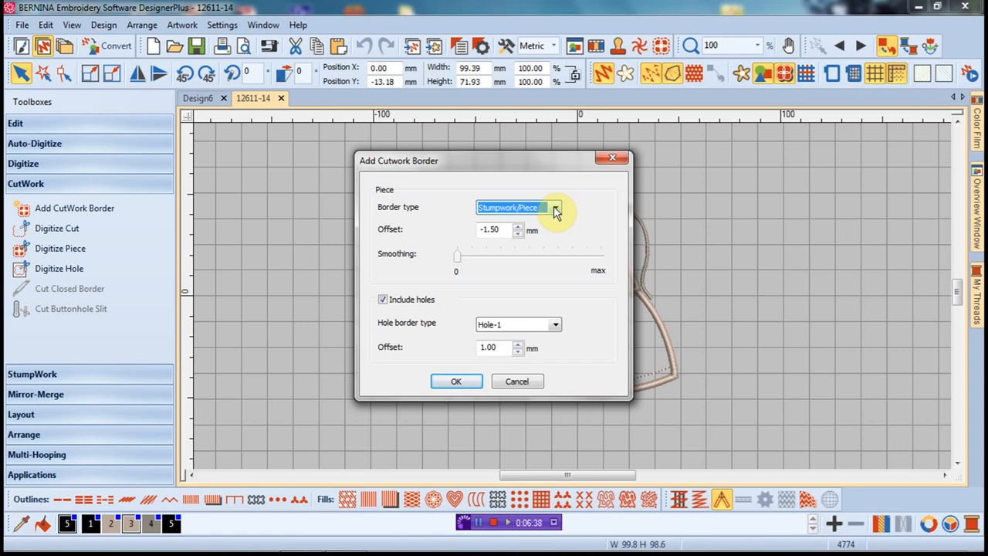
Step: Make the border type Cut and exclude holes, keeping the -1.50 mm offset
click(554, 206)
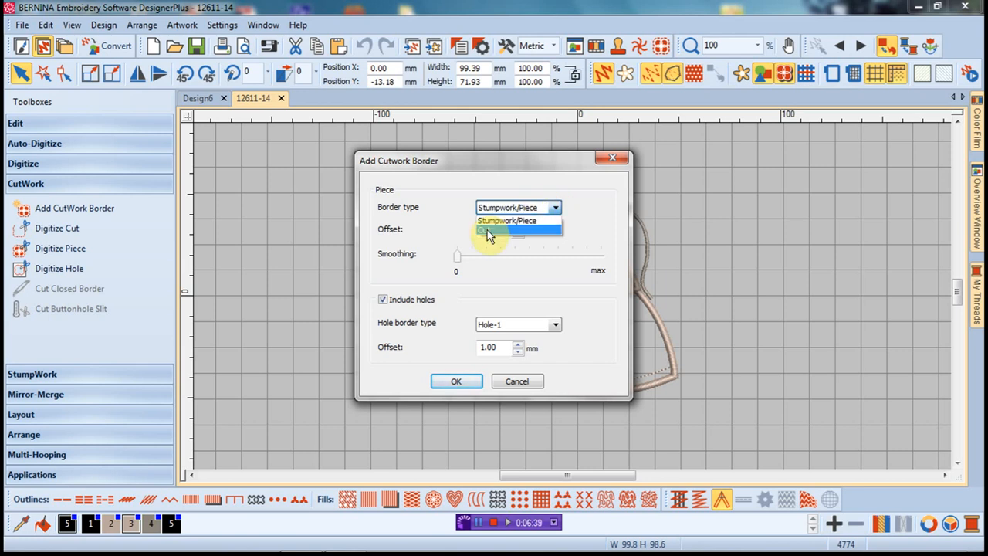
click(506, 229)
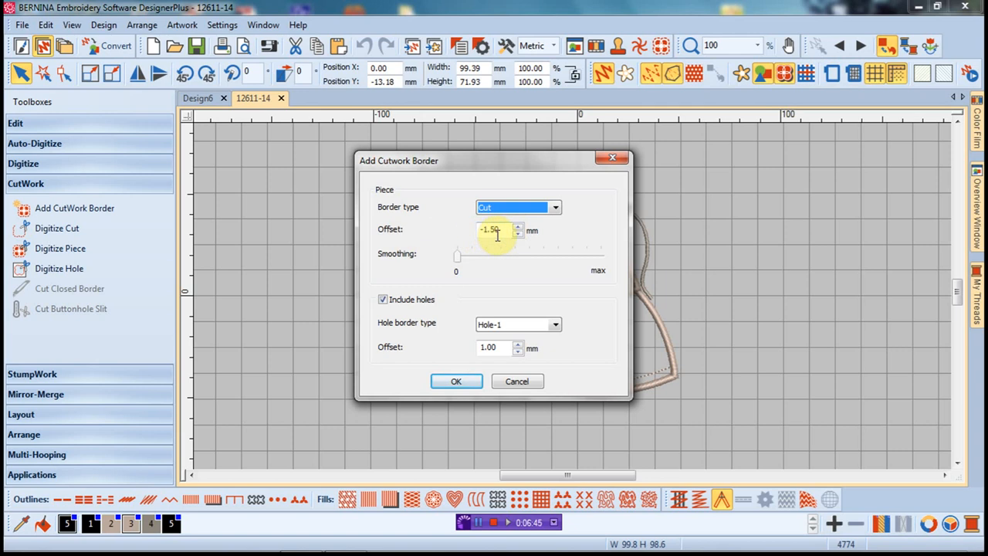
mouse_move(540, 238)
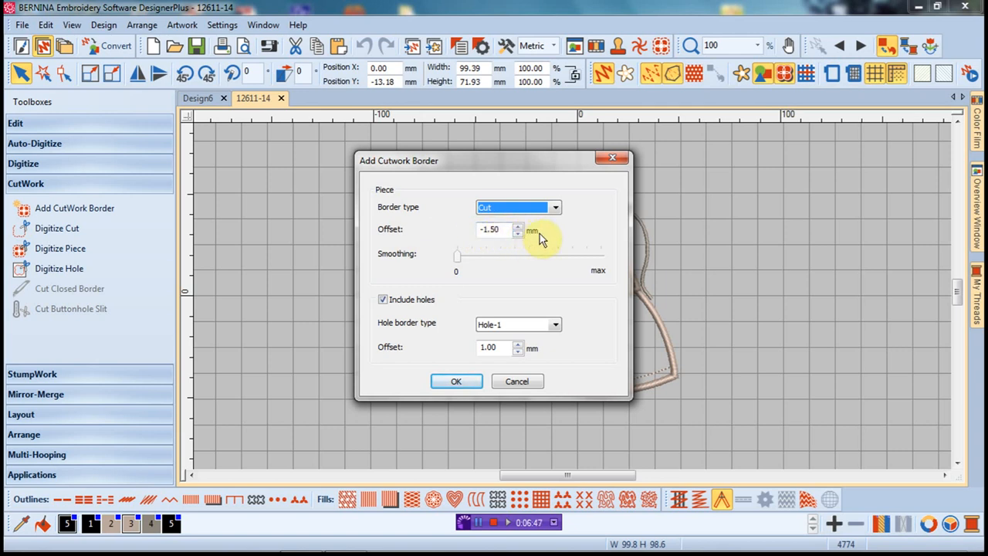
mouse_move(583, 223)
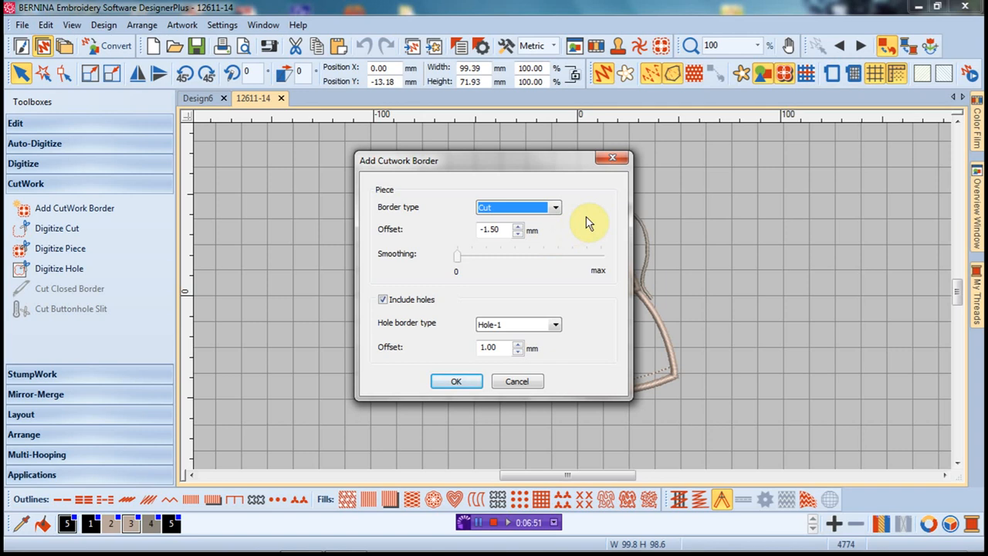
mouse_move(650, 320)
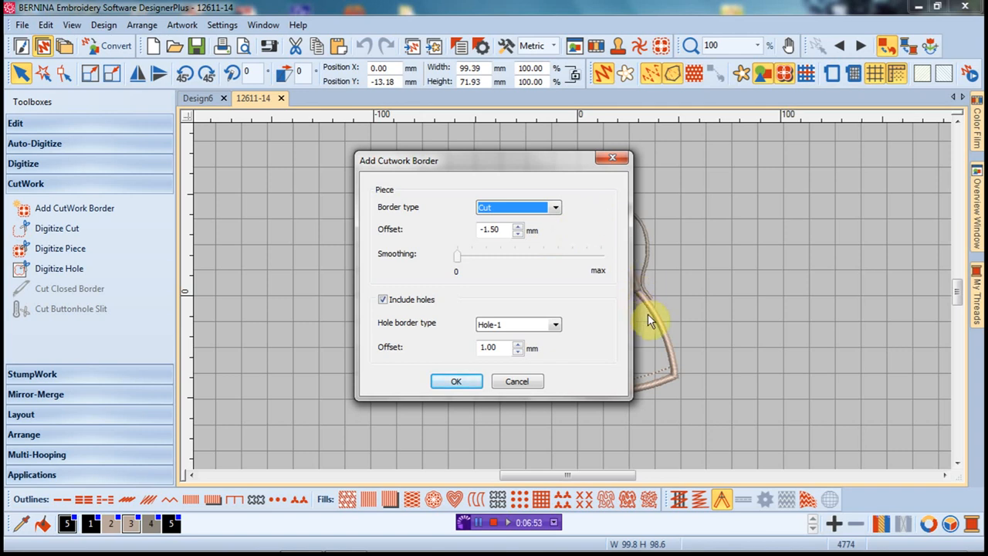
mouse_move(664, 337)
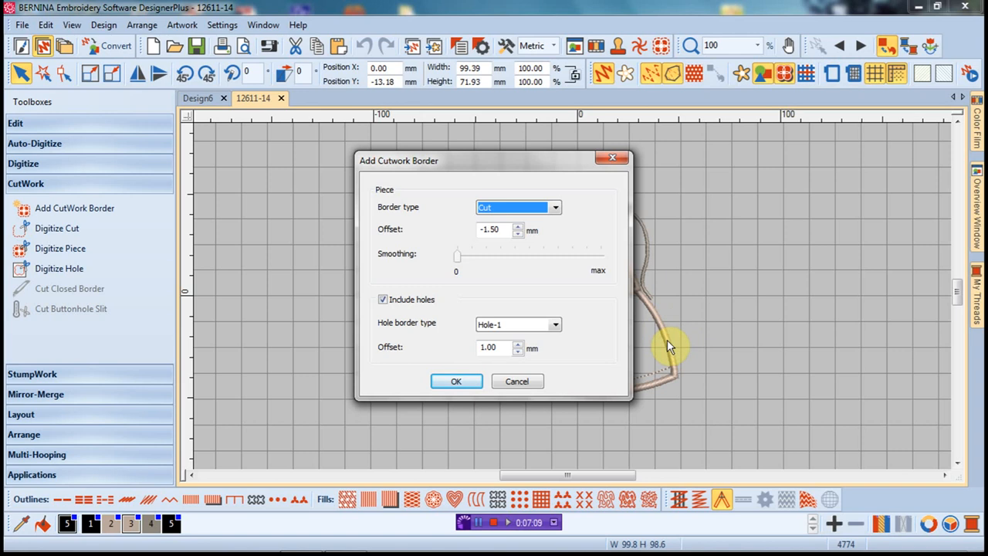
mouse_move(605, 332)
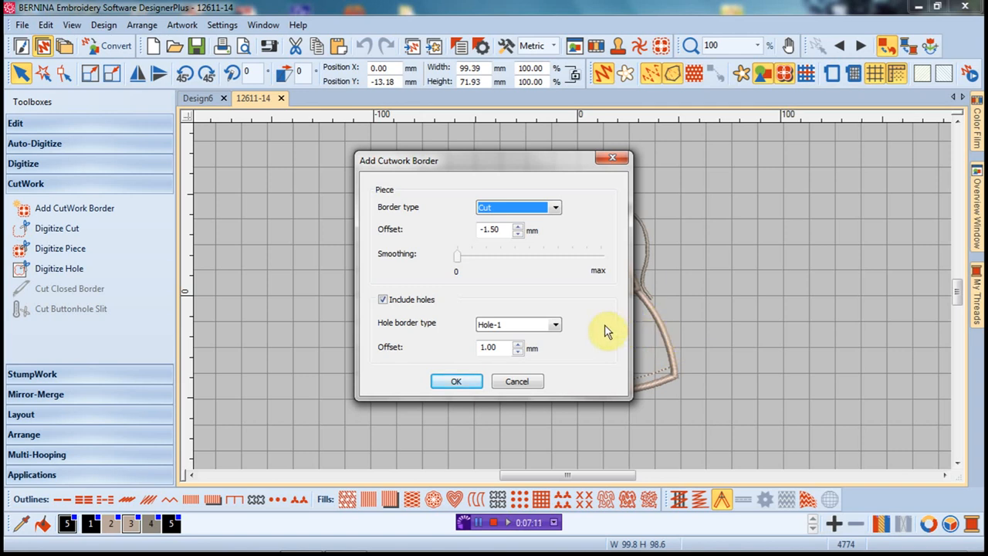
mouse_move(426, 281)
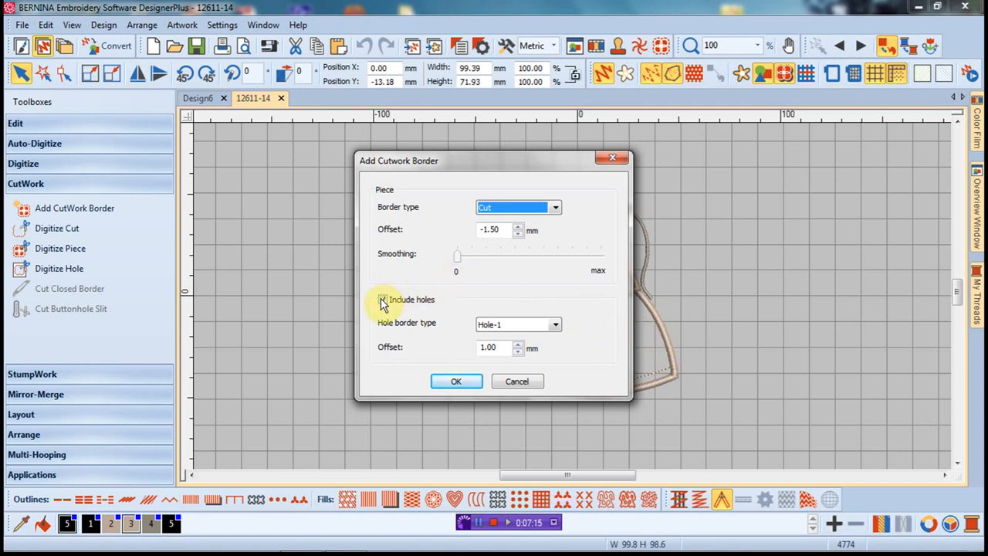
click(383, 300)
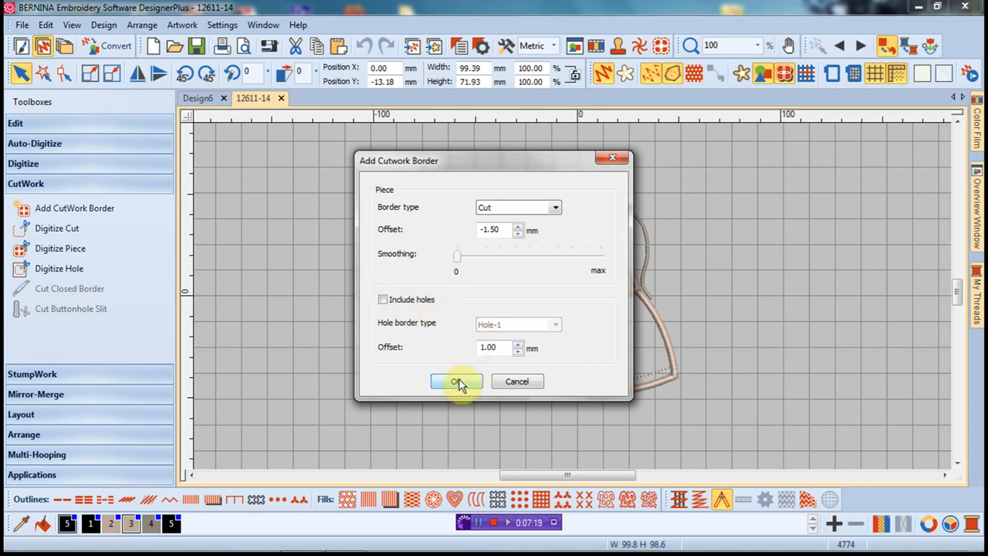
Step: Apply the border so a pink cut line surrounds the teapot's outer outline
click(455, 380)
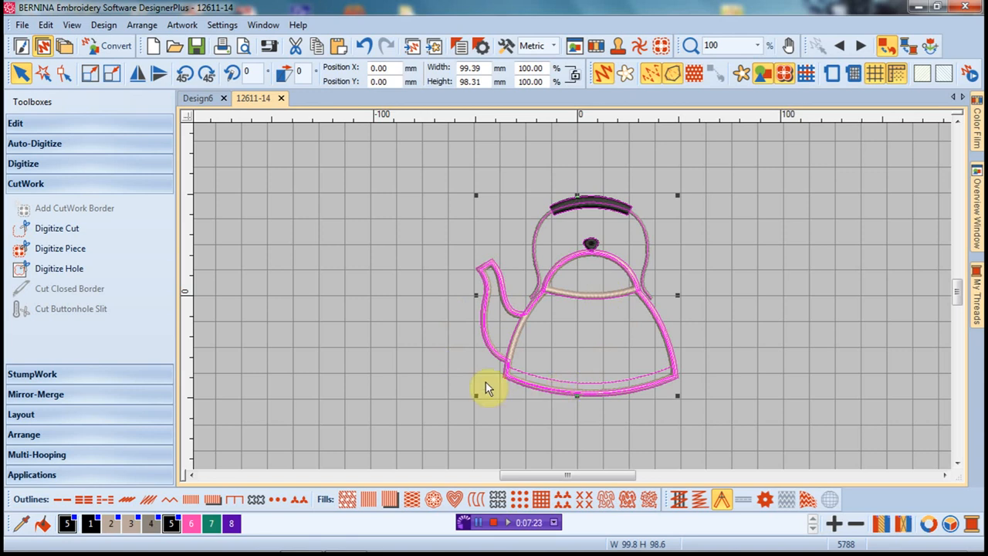
mouse_move(640, 250)
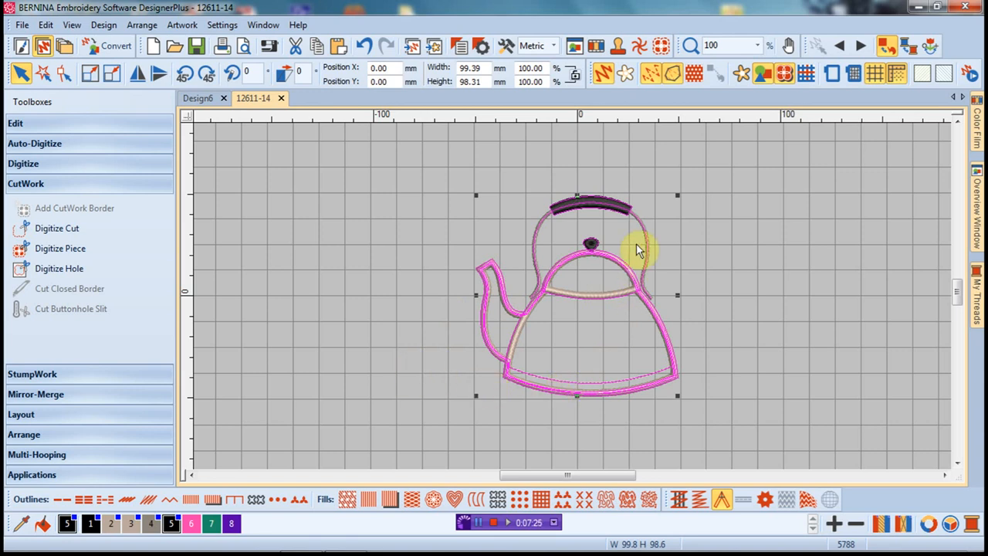
mouse_move(808, 270)
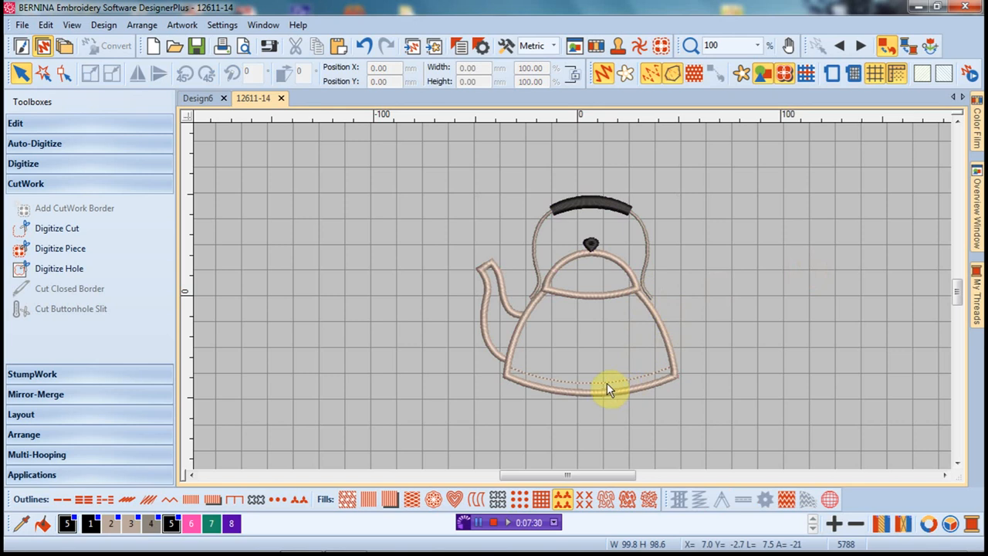
mouse_move(738, 364)
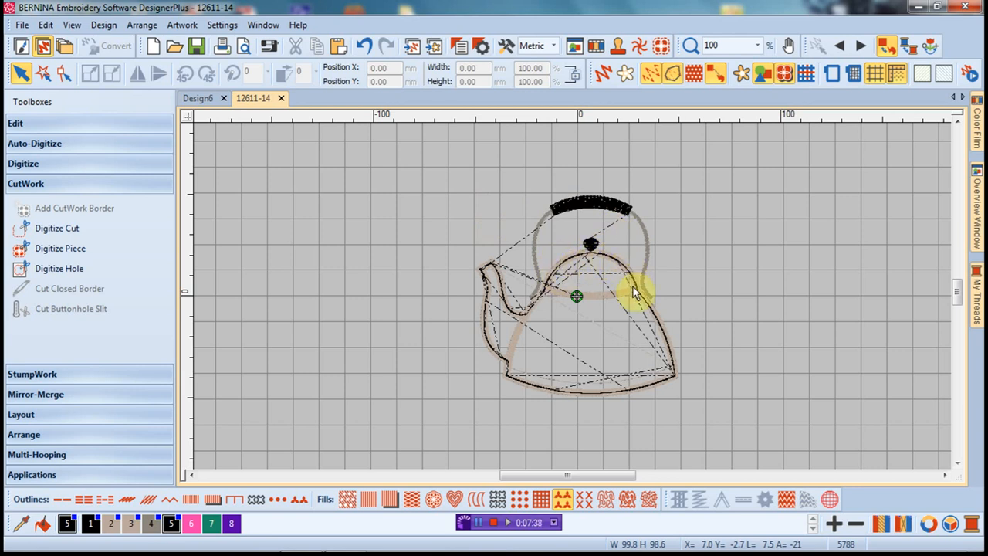
mouse_move(491, 334)
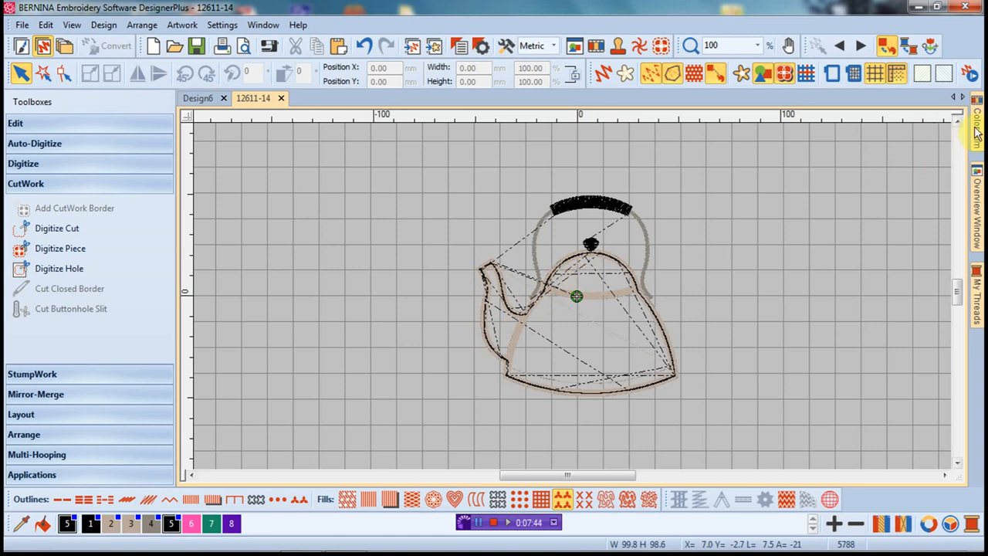
Step: List the design object by object in the colour film and find the new cut line at the end
click(975, 131)
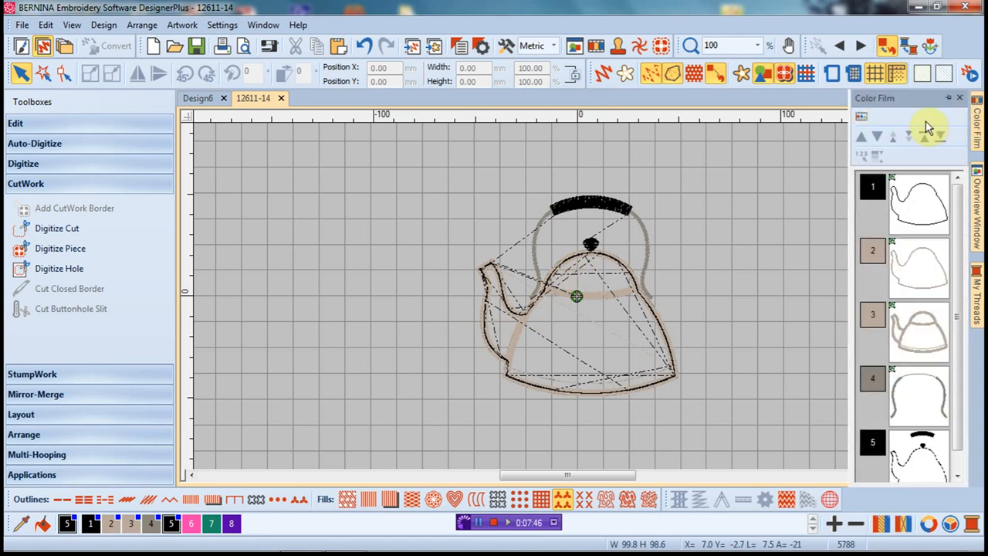
mouse_move(846, 138)
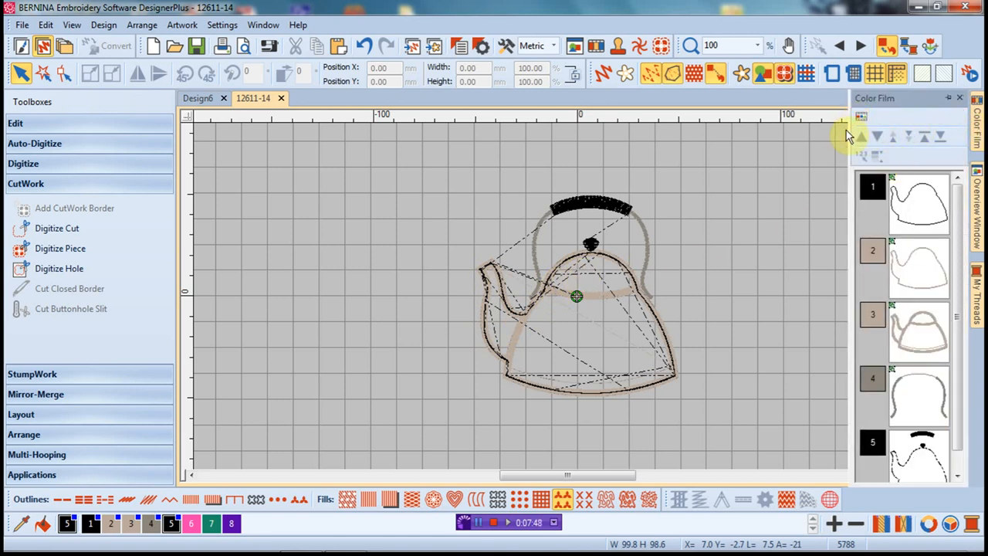
click(862, 117)
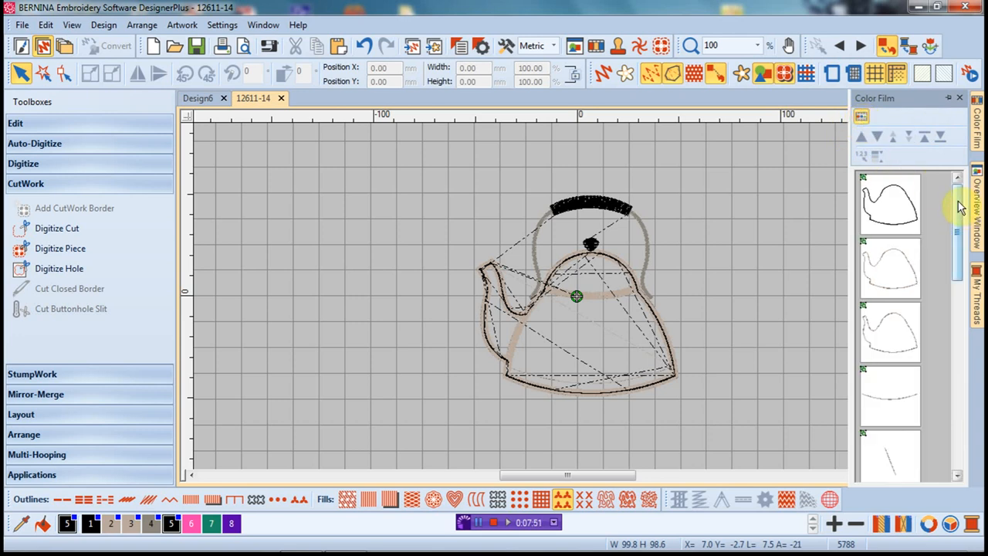
scroll(down, 3)
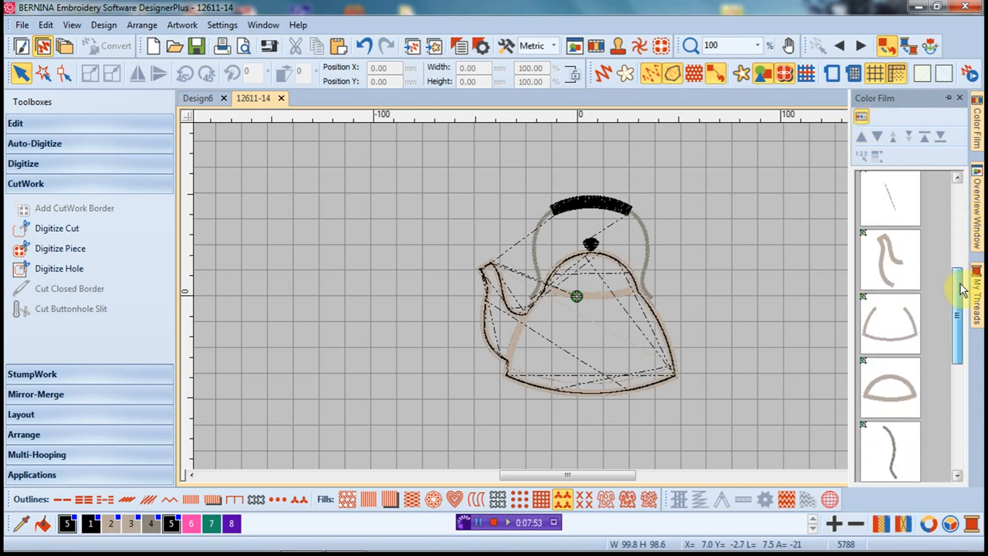
scroll(down, 3)
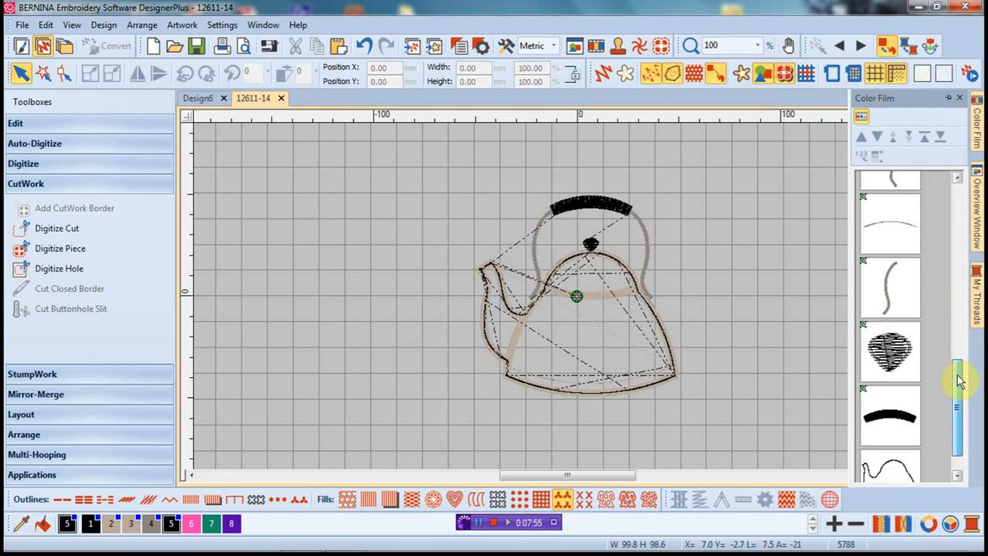
scroll(up, 3)
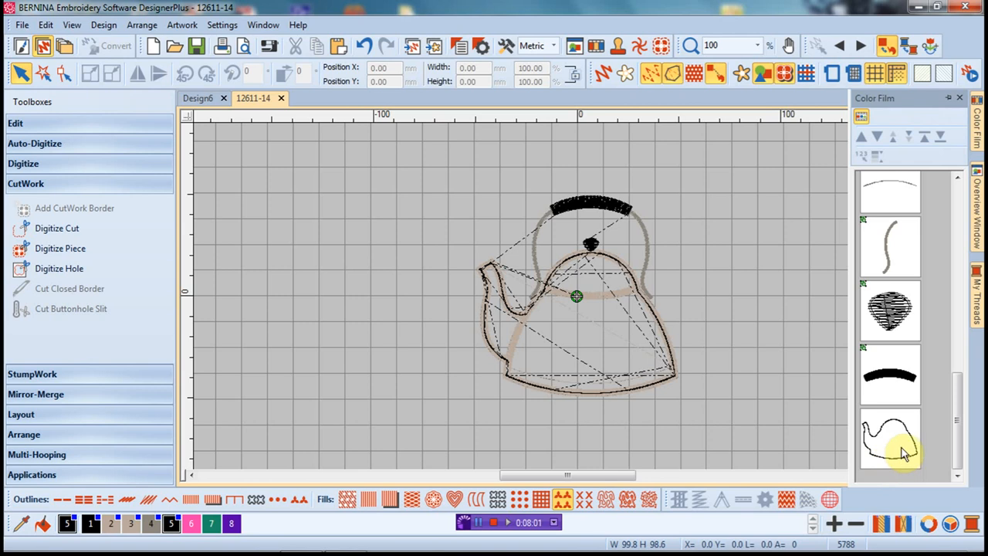
Step: Cut the new cut line object out of the teapot design and create the empty Design7
click(890, 440)
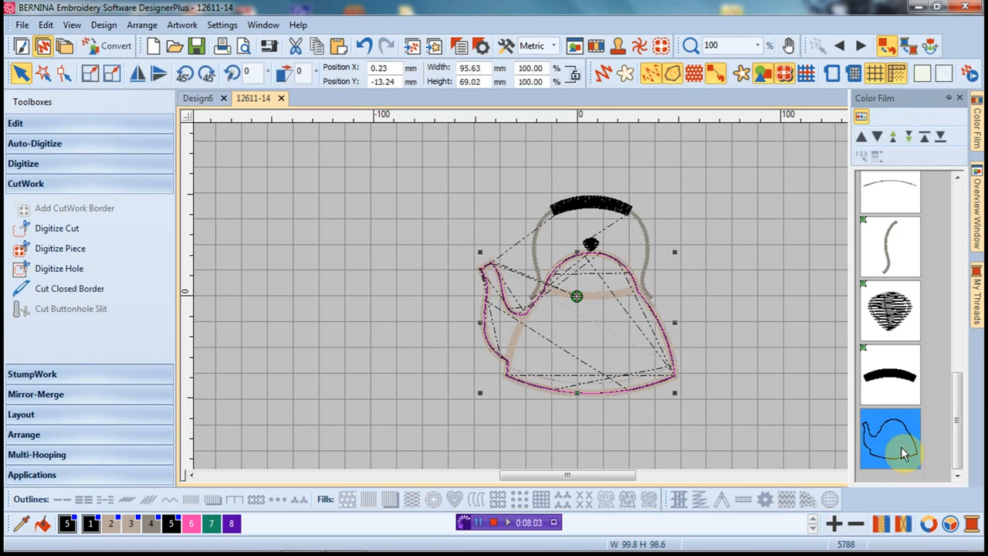
mouse_move(479, 182)
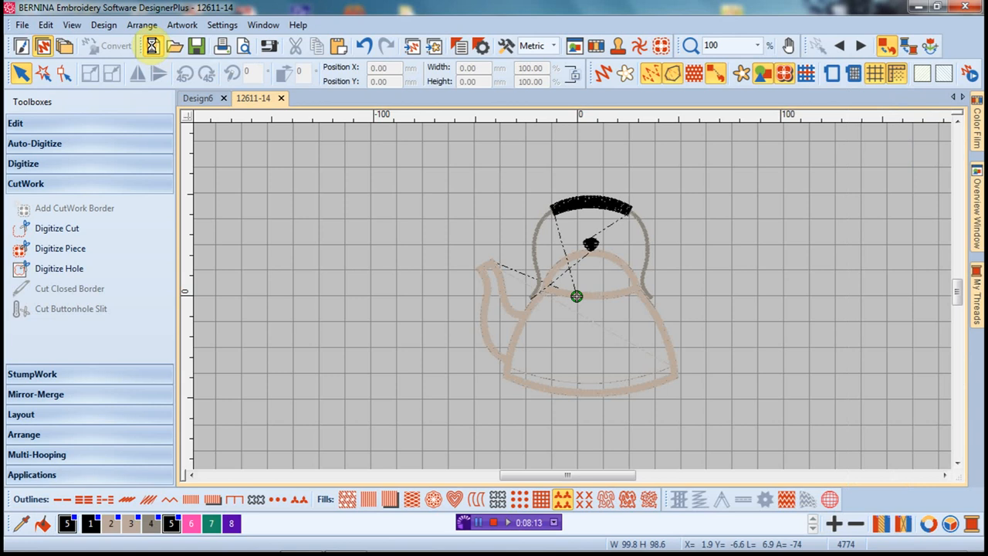
click(153, 46)
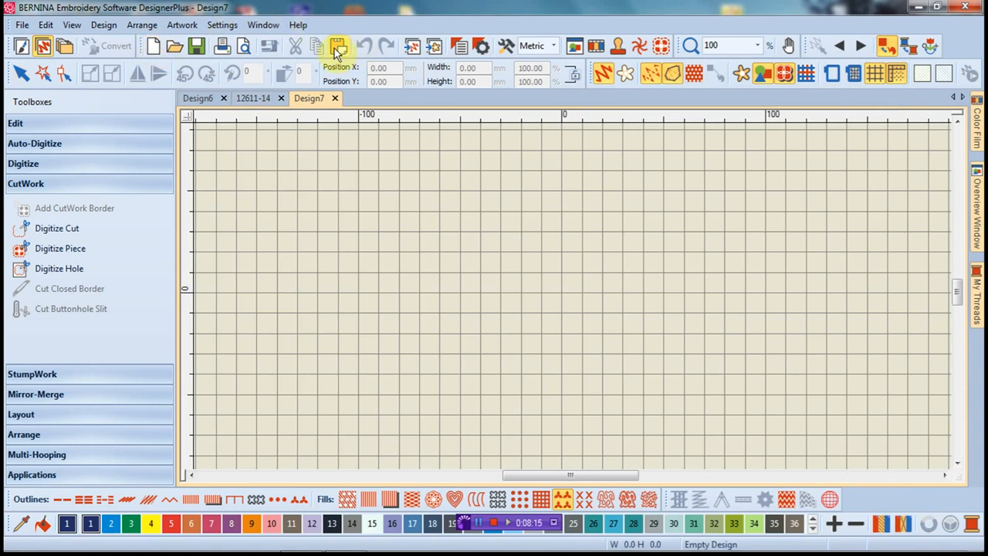
Step: Paste the teapot cut line into Design7 so it sits inside the hoop outline
click(337, 46)
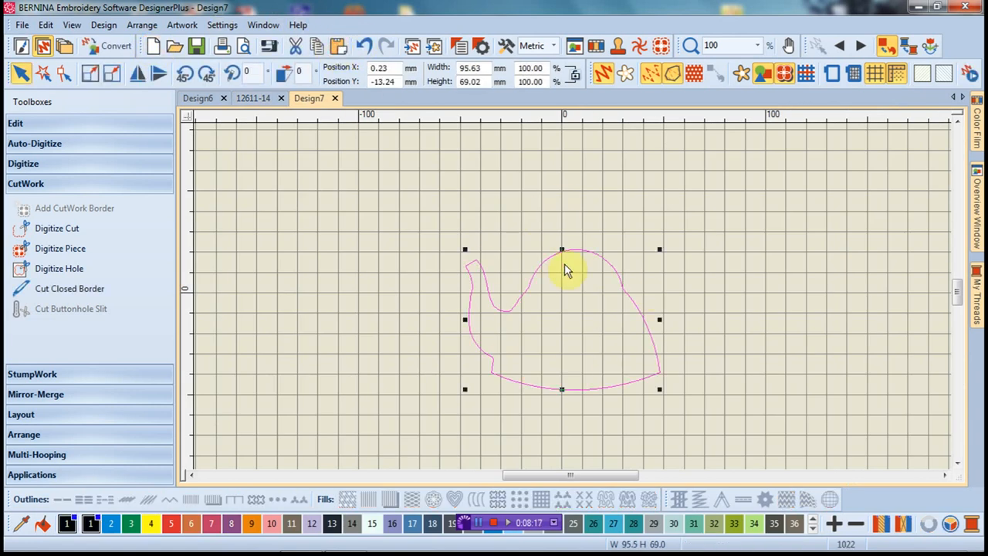
mouse_move(642, 352)
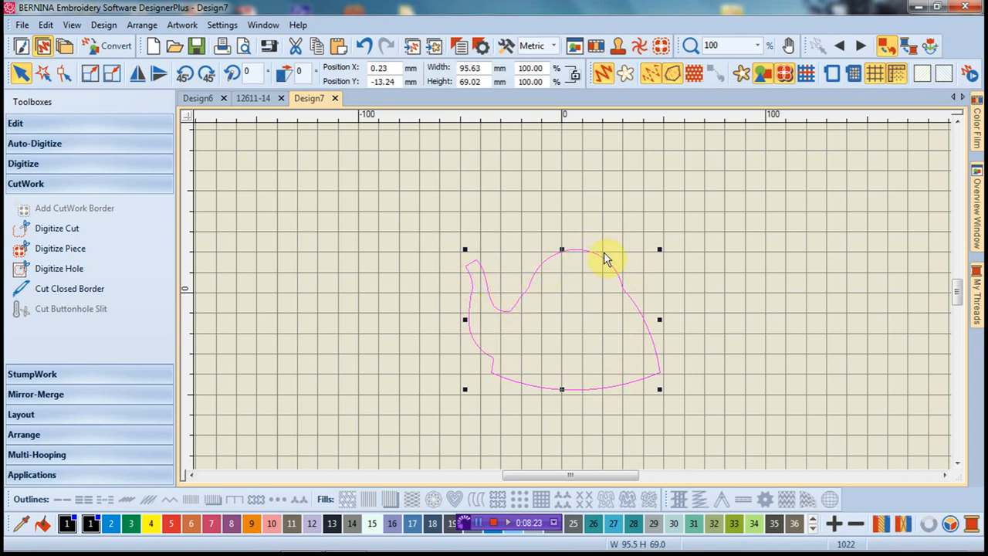
mouse_move(834, 80)
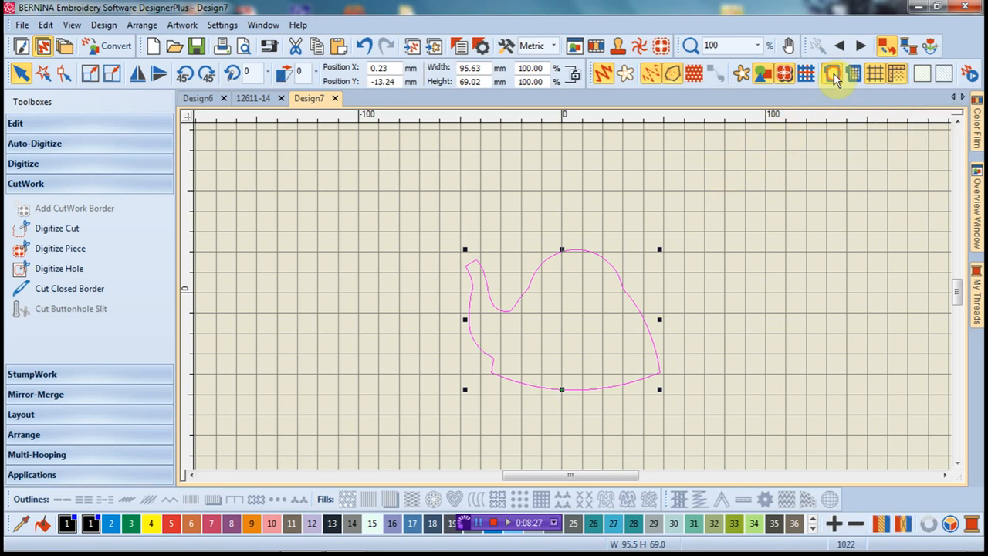
click(834, 74)
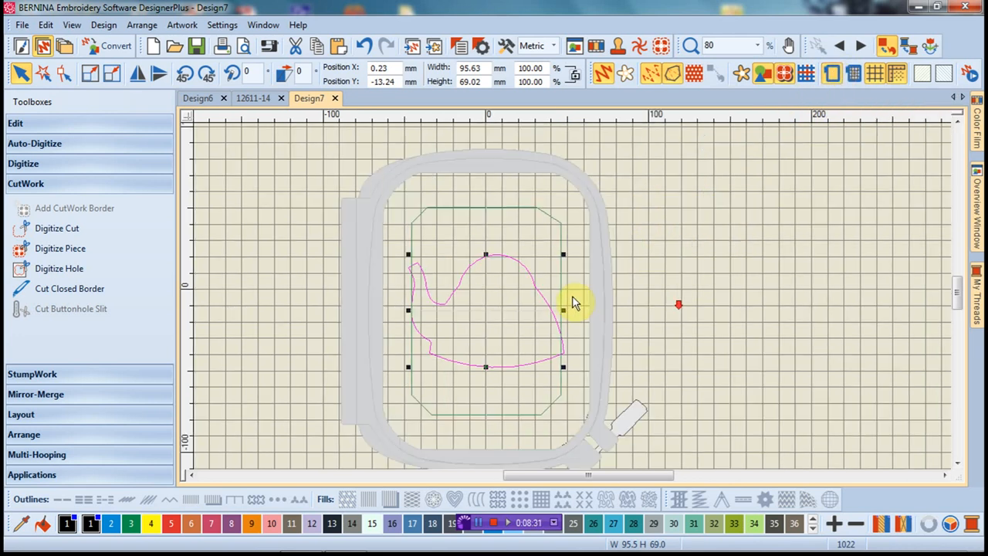
mouse_move(834, 74)
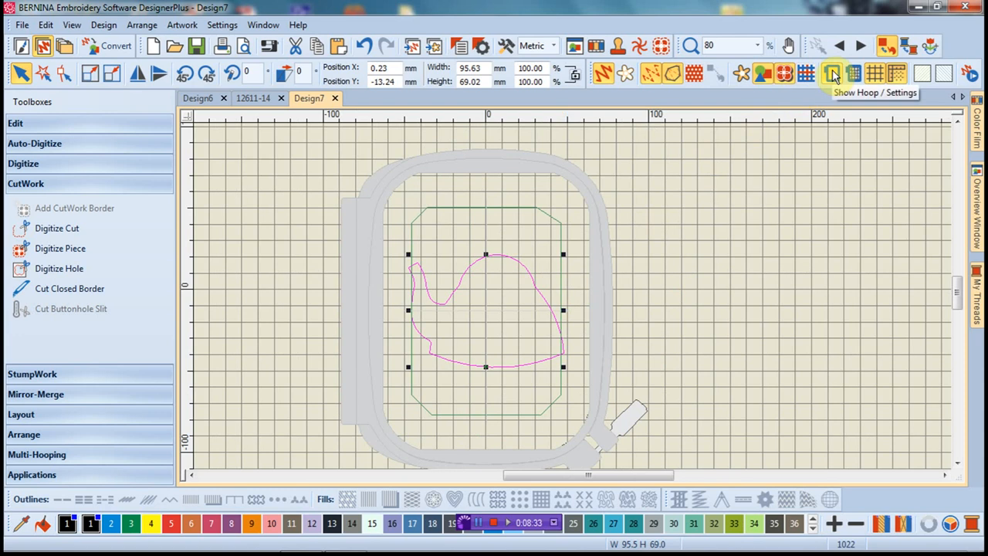
click(832, 74)
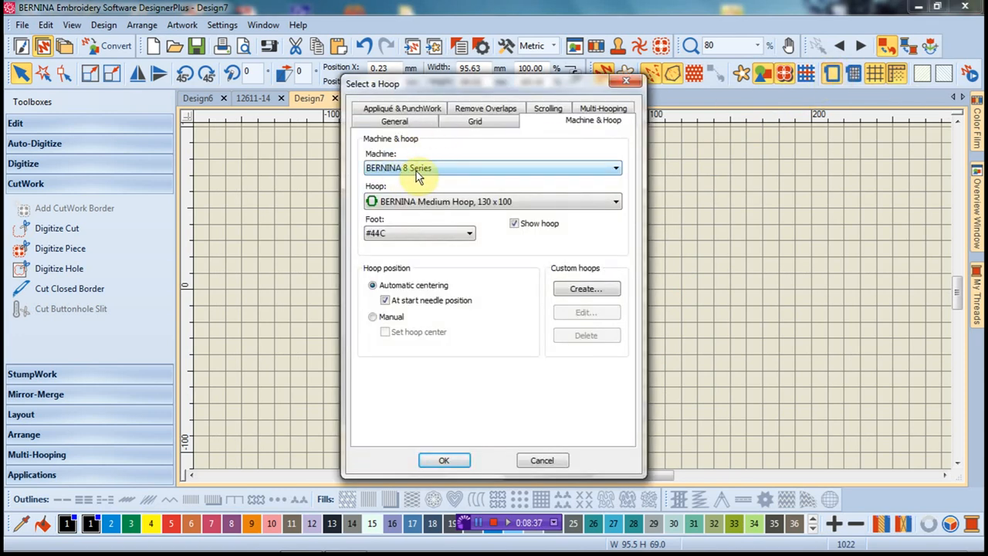
click(615, 201)
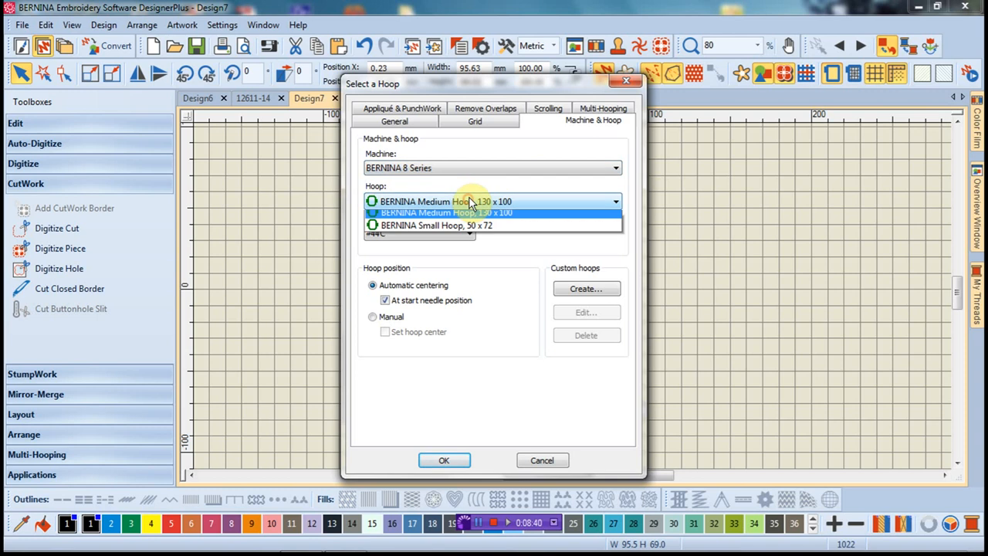
click(615, 201)
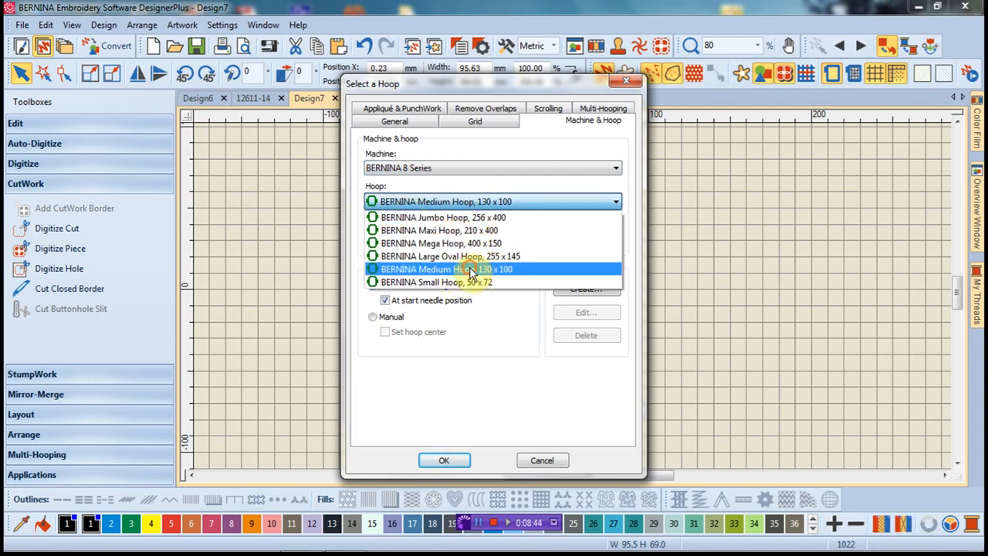
click(447, 269)
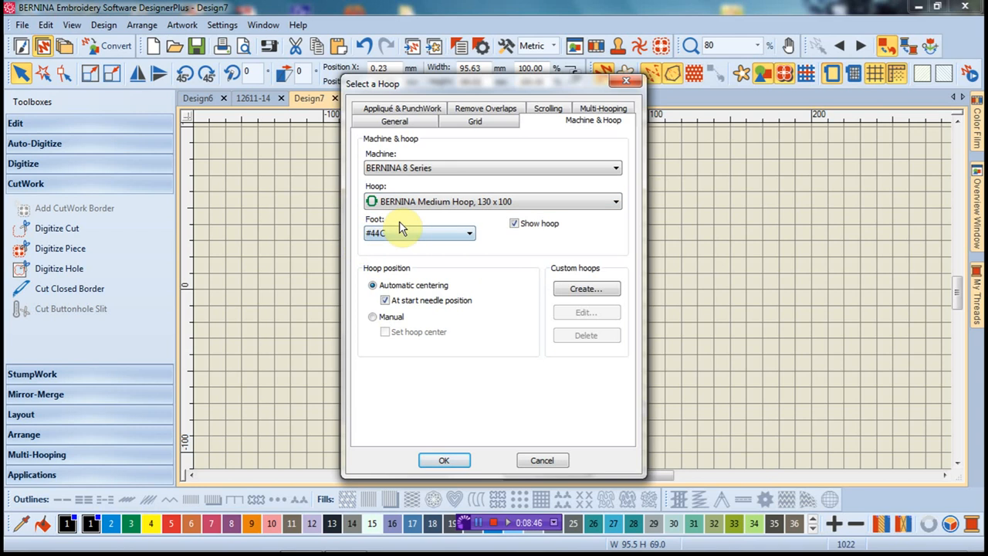
mouse_move(393, 247)
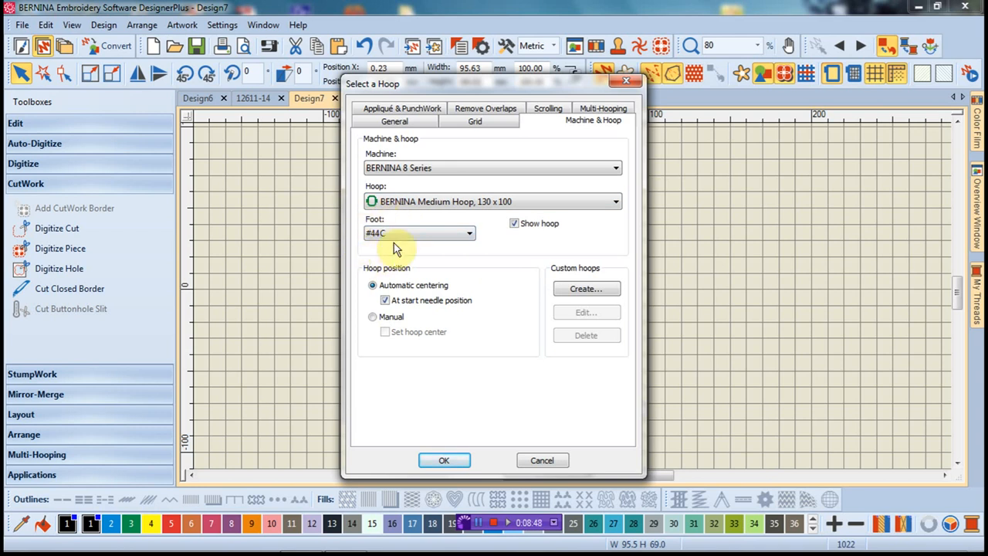
click(470, 233)
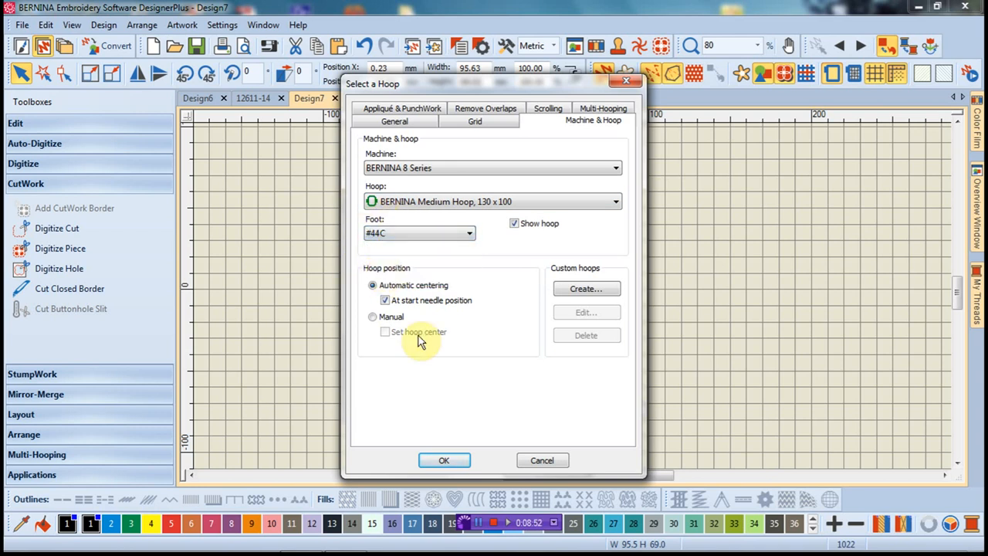
click(444, 460)
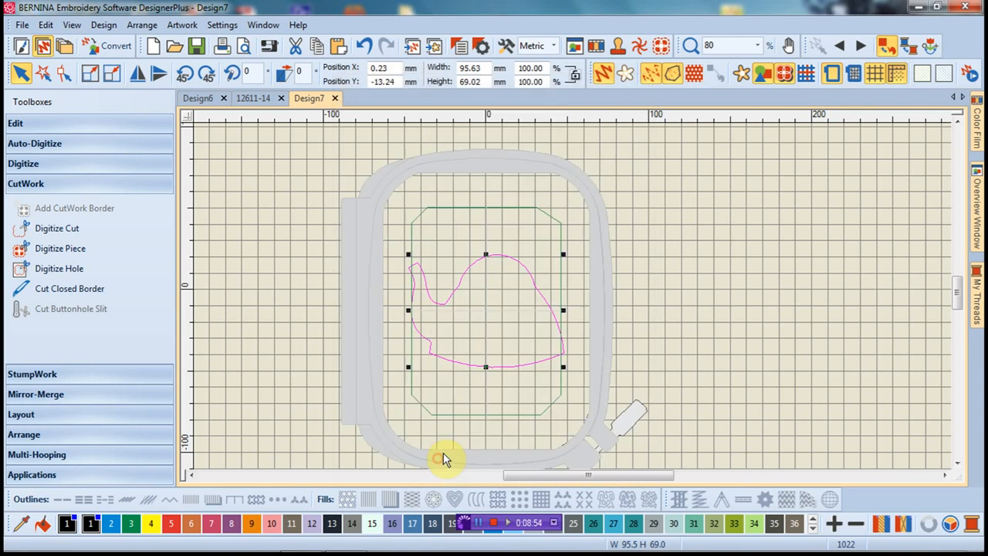
mouse_move(569, 348)
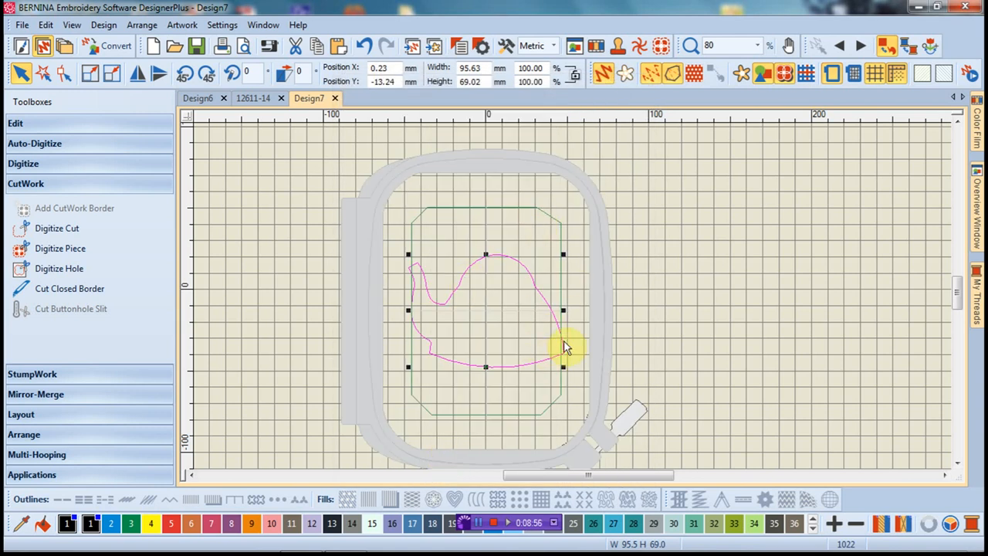
mouse_move(564, 320)
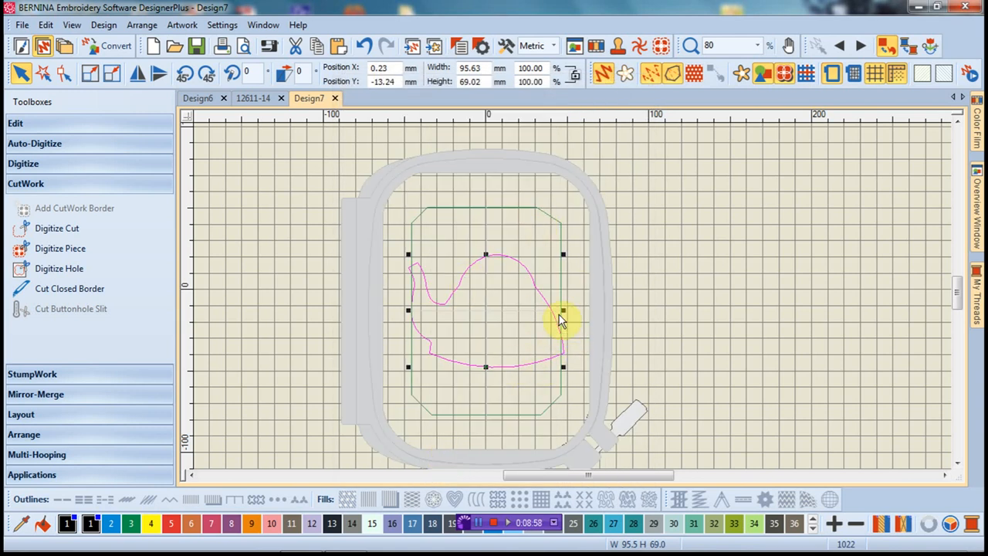
mouse_move(417, 341)
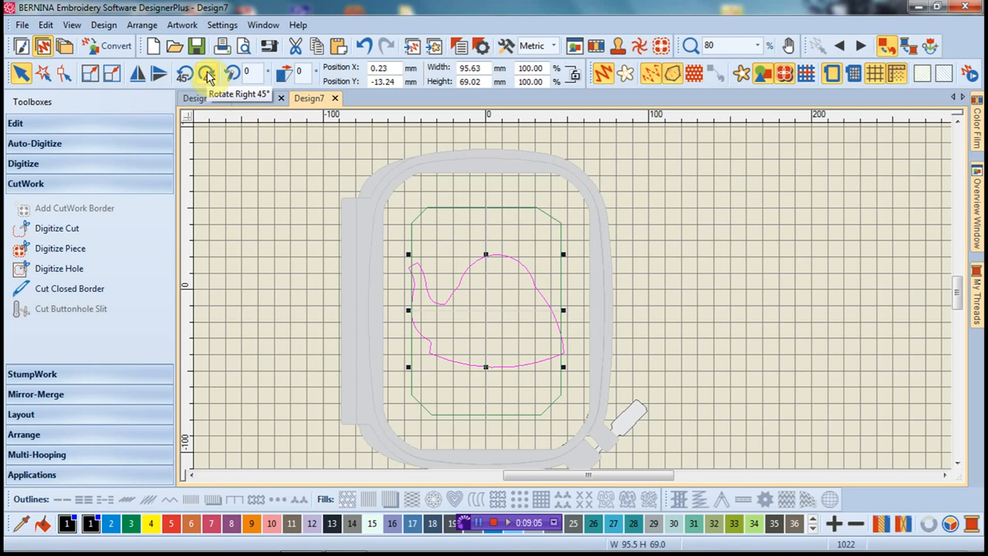
Step: Rotate the teapot cut line clockwise so it stands upright, 69.02 × 95.63 mm in the hoop
click(207, 72)
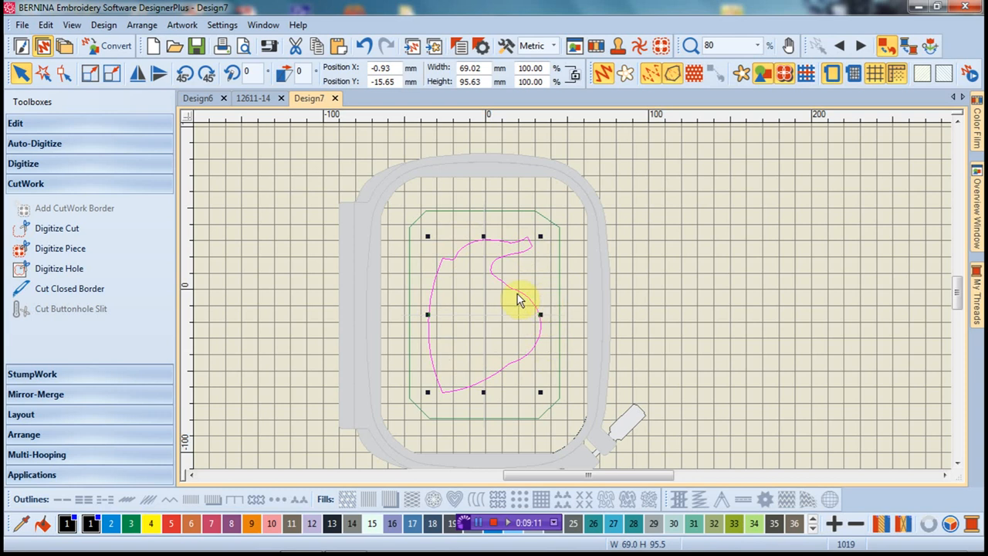
mouse_move(429, 217)
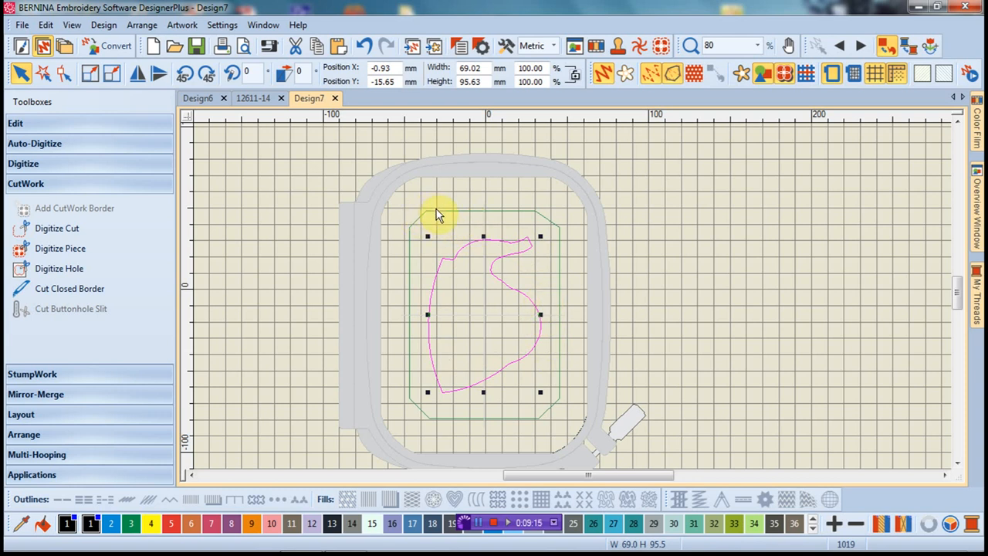
mouse_move(572, 296)
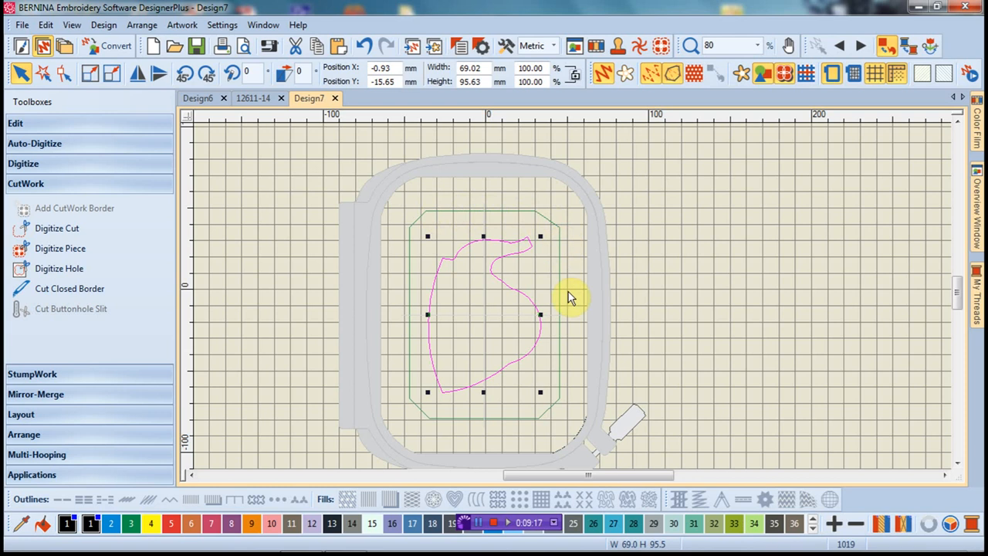
mouse_move(475, 207)
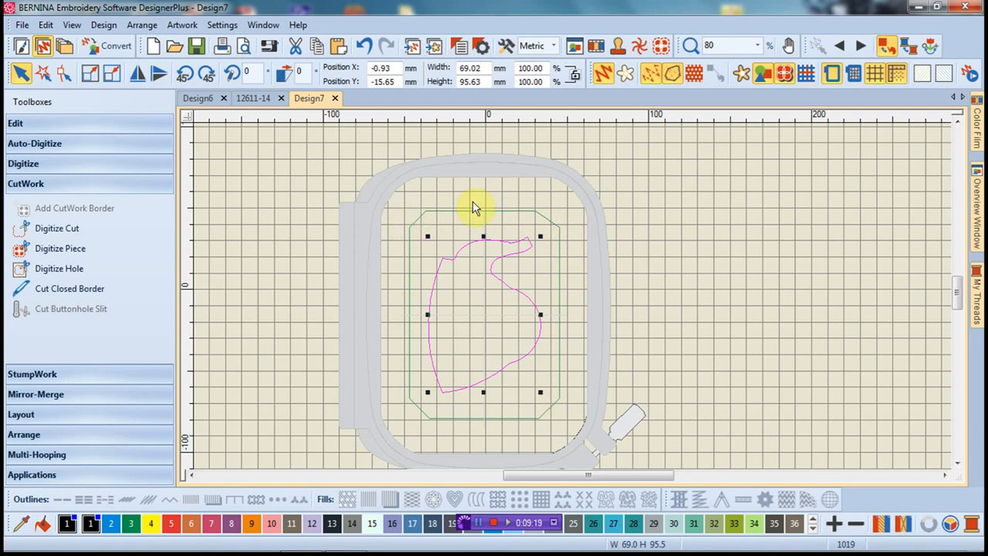
mouse_move(482, 238)
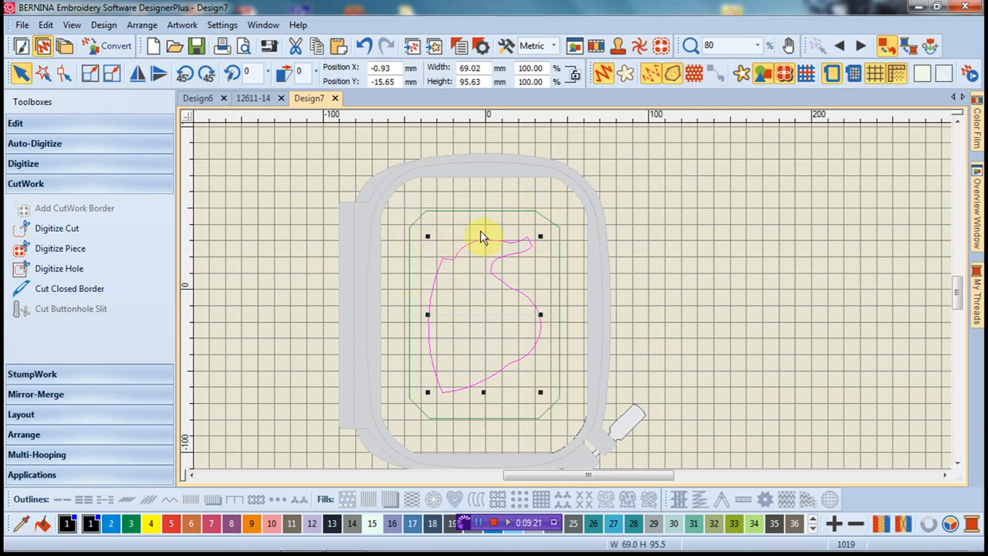
mouse_move(481, 249)
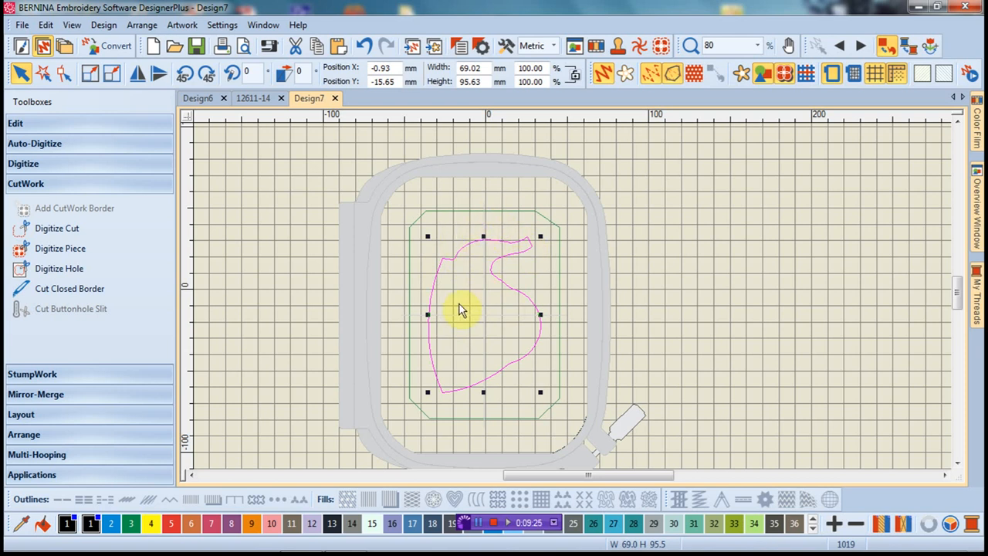
mouse_move(451, 312)
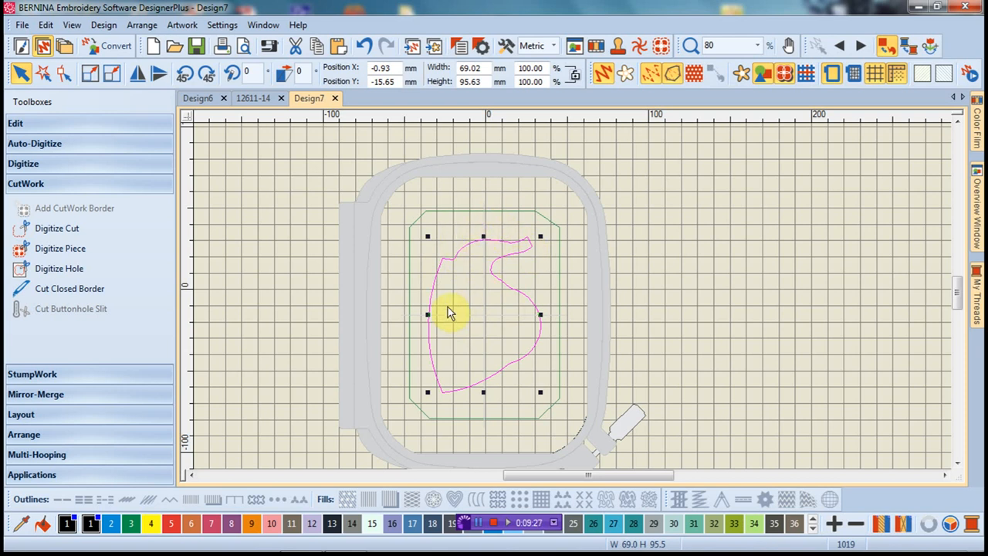
mouse_move(424, 261)
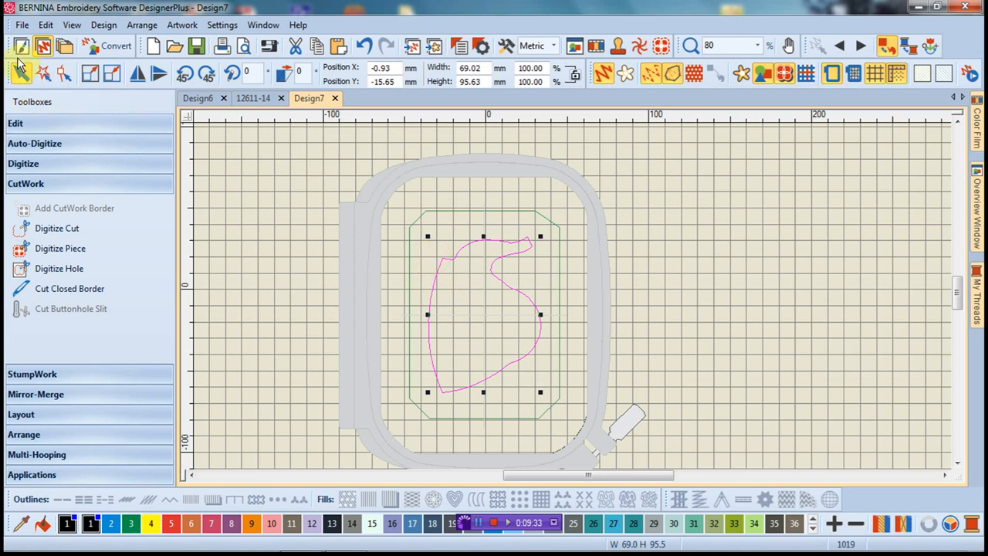
Step: Begin saving Design7 as a BERNINA All-in-One V8 (*.ART80) file
click(21, 24)
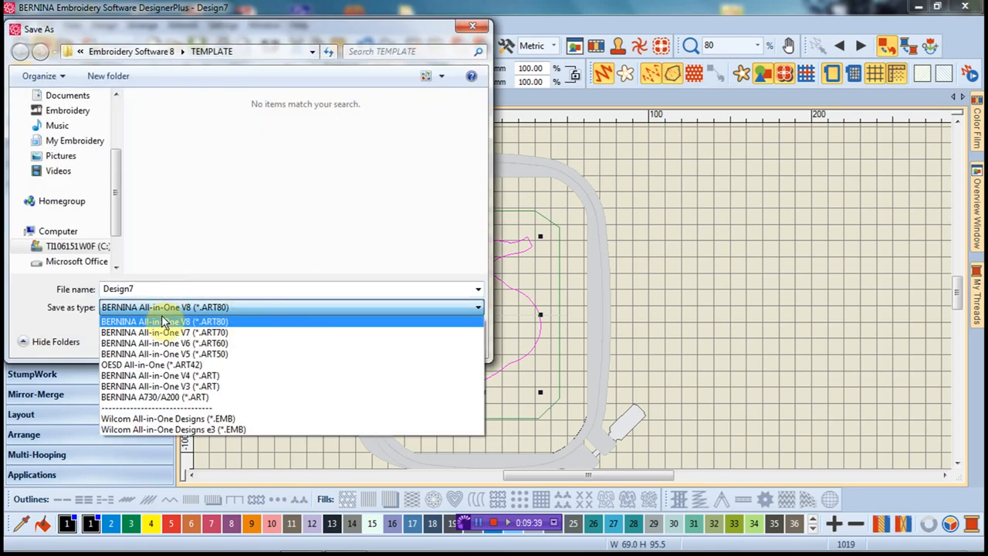
mouse_move(424, 81)
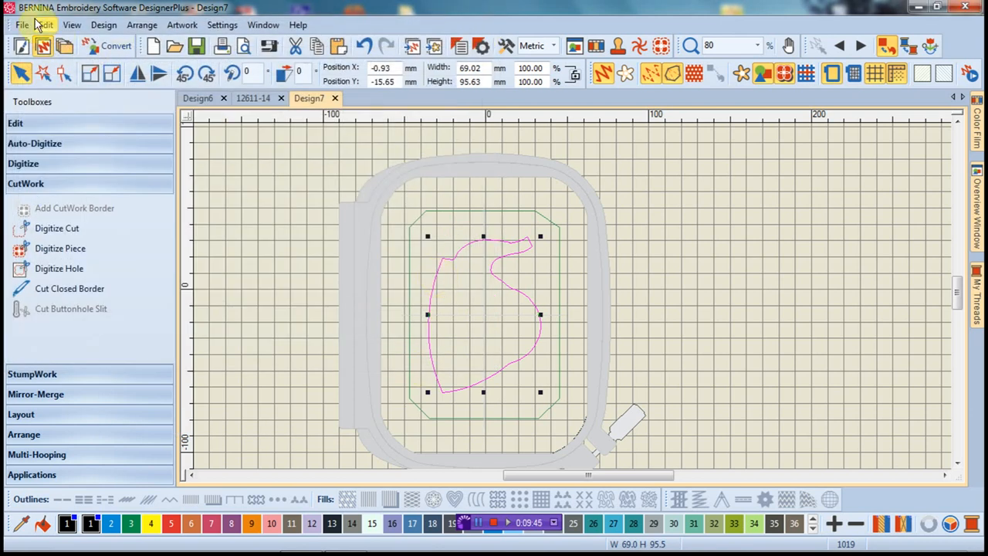
Step: Start the Export Machine File for Design7.EXP and list the available machine formats
click(22, 24)
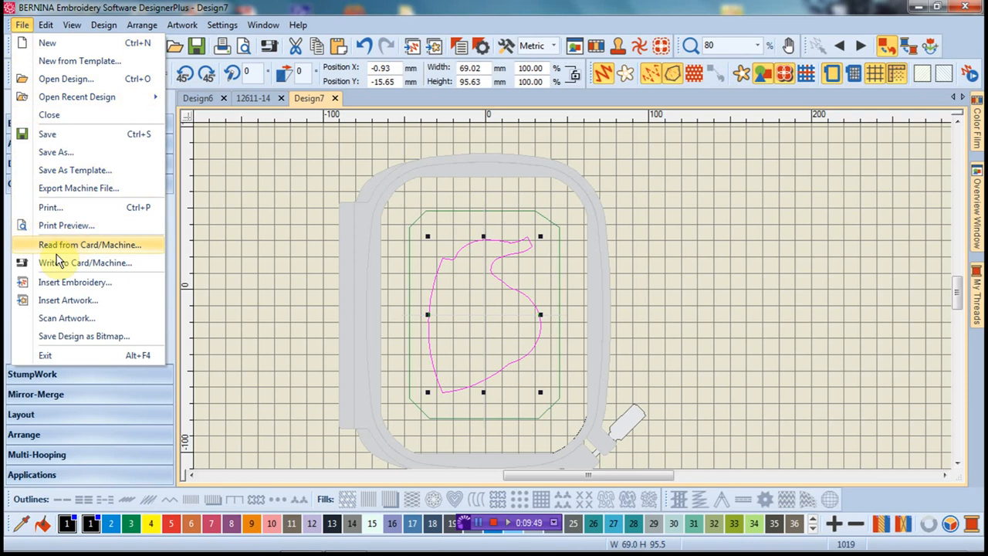
mouse_move(85, 263)
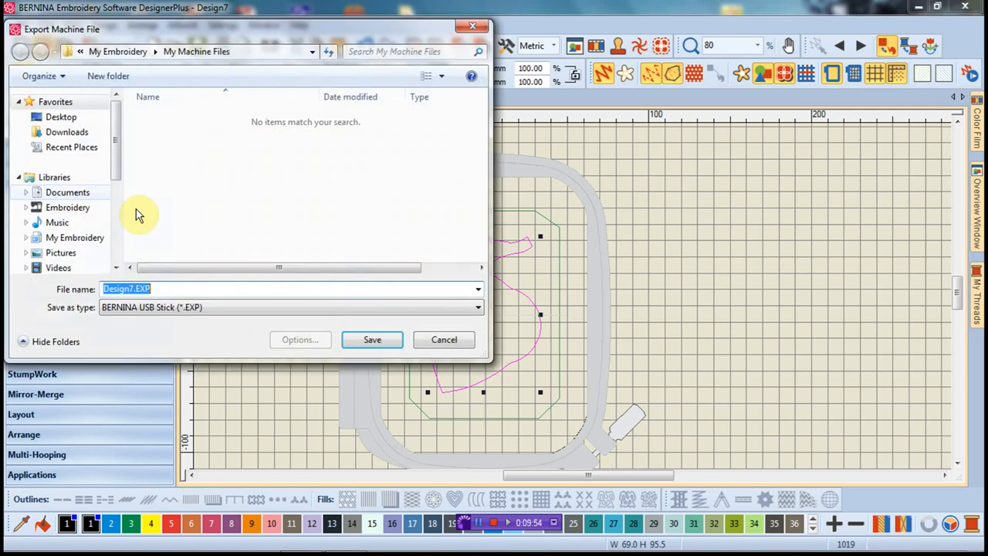
click(476, 306)
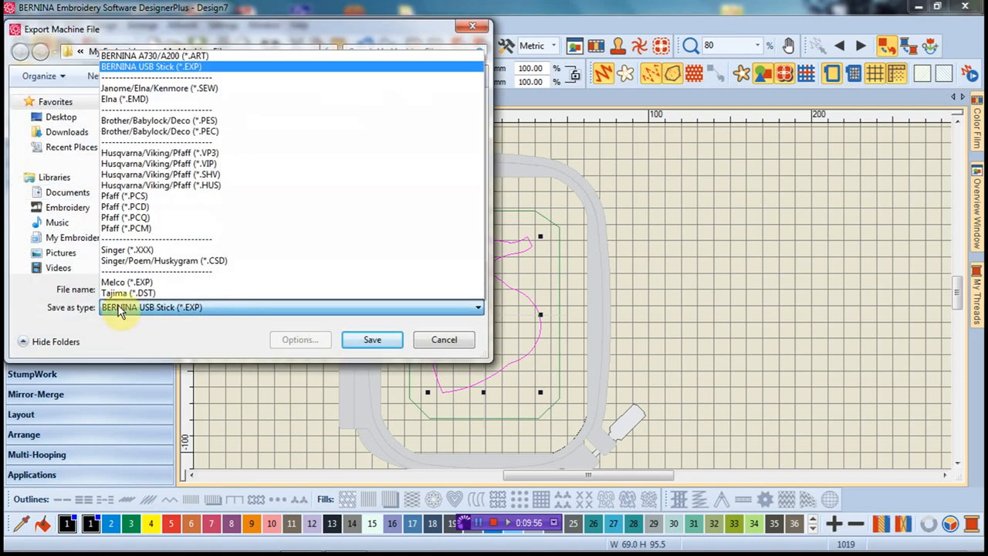
mouse_move(166, 318)
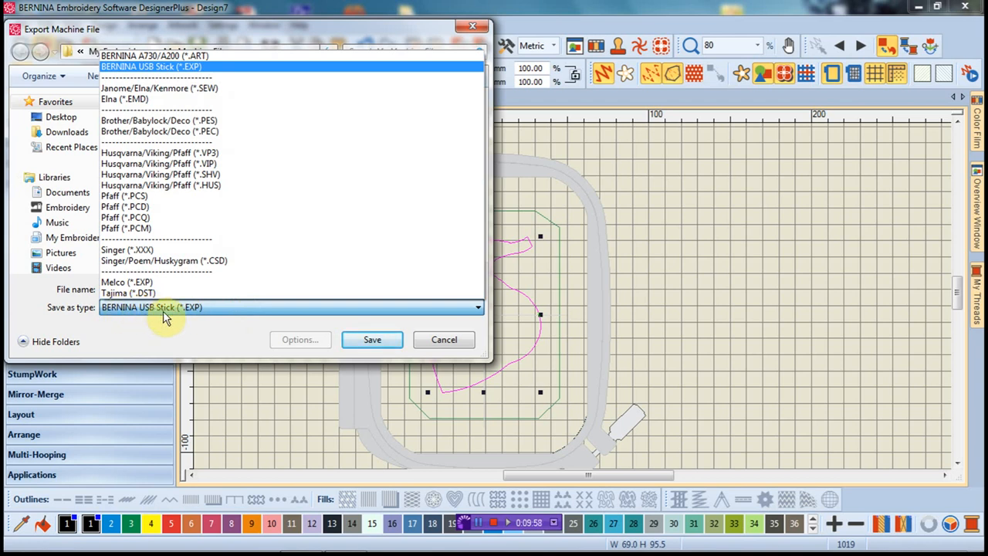
mouse_move(171, 316)
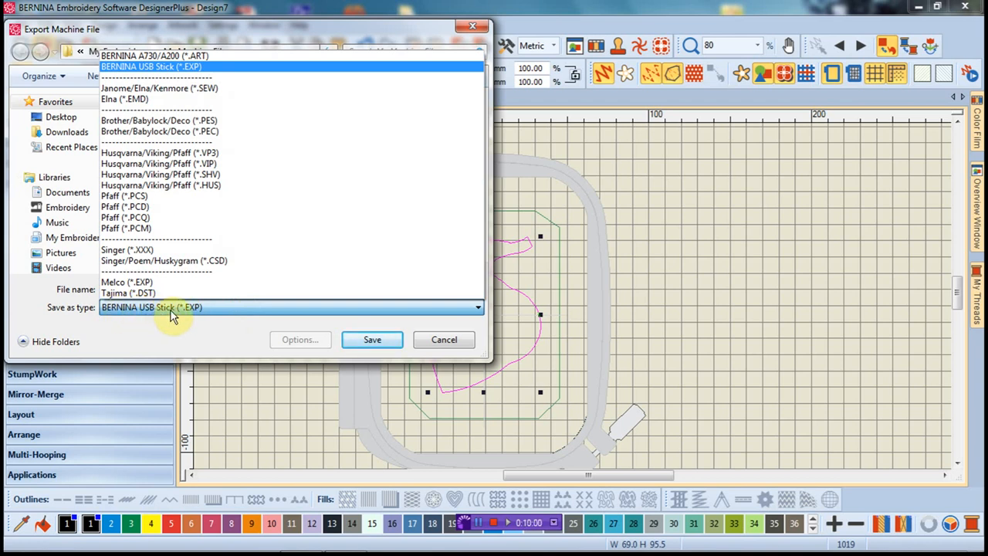